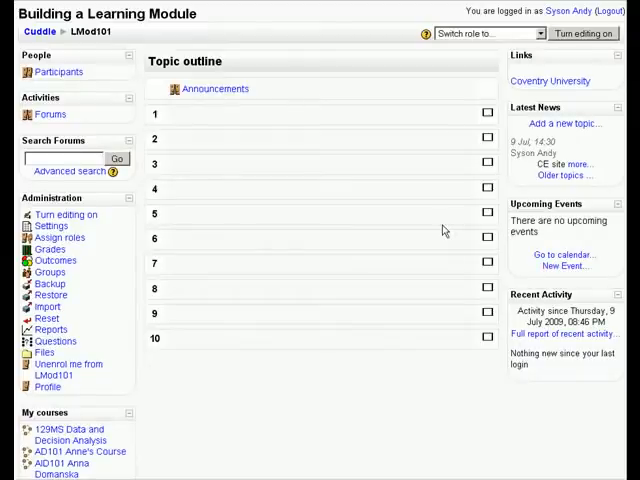
- Turn course editing on and add a CURVE Contribution & Link to topic 1
left_click(584, 32)
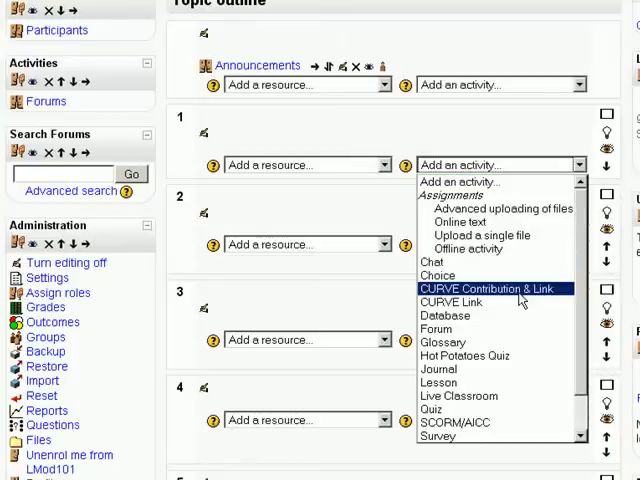
left_click(488, 288)
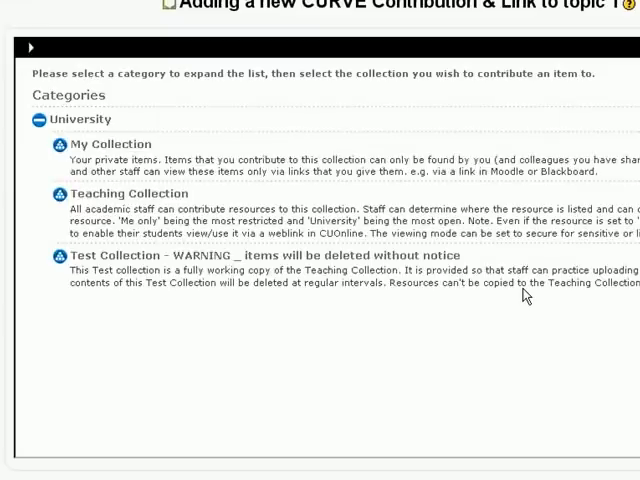
mouse_move(228, 138)
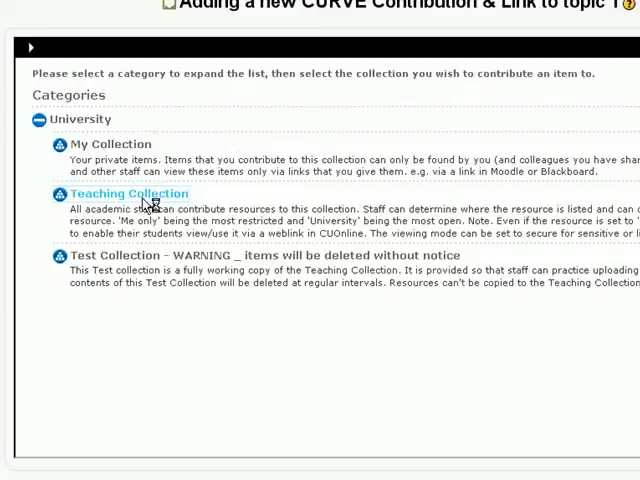
- Contribute to Teaching Collection with title, description, keywords 'Learning Module Blackboard Moodle', author, and A Learning Module media type
left_click(128, 192)
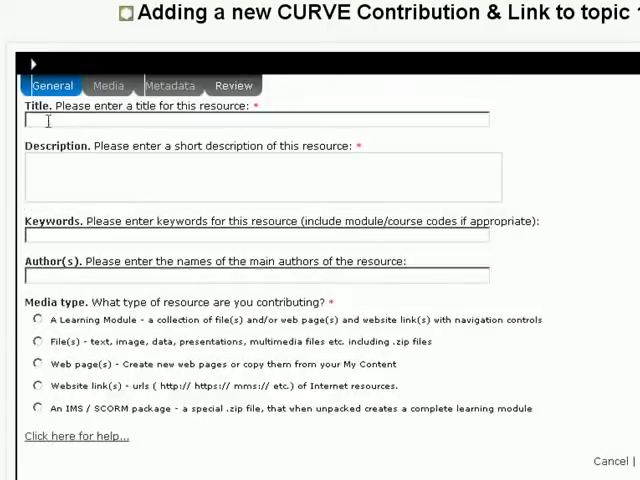
type("Learning Module Building")
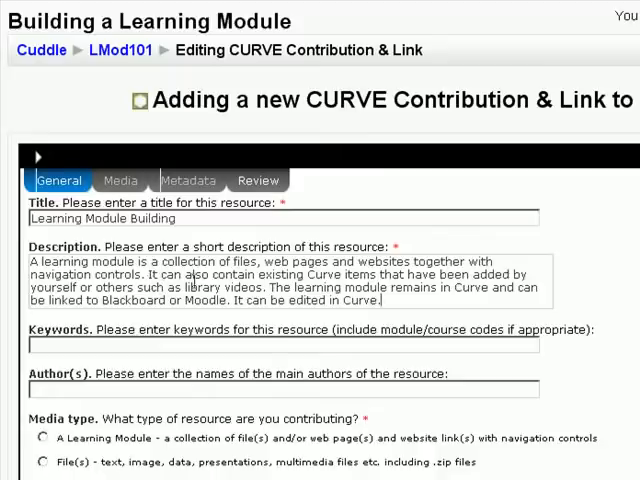
mouse_move(510, 296)
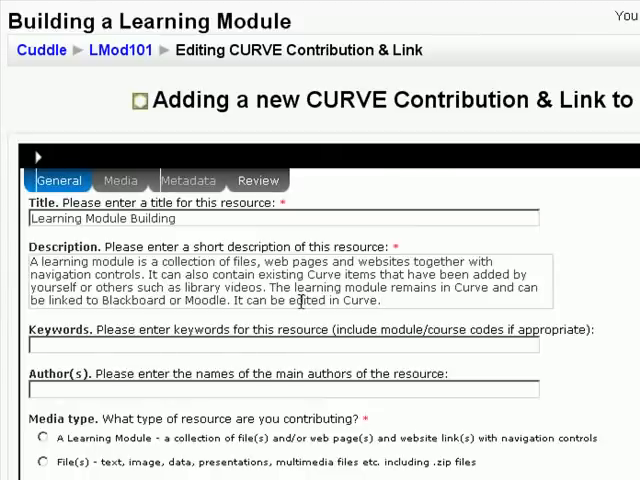
mouse_move(508, 306)
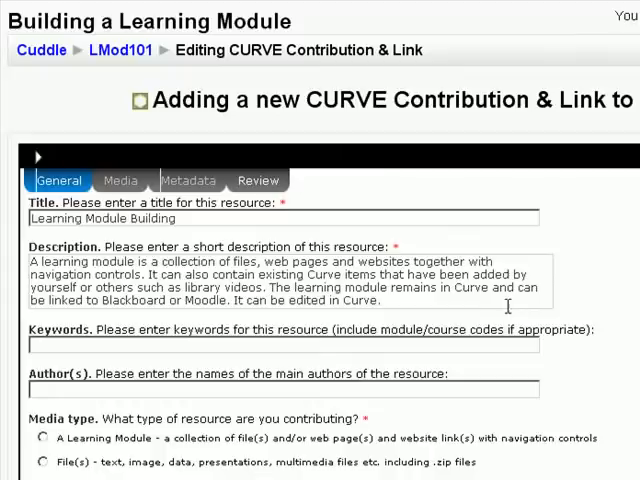
mouse_move(136, 308)
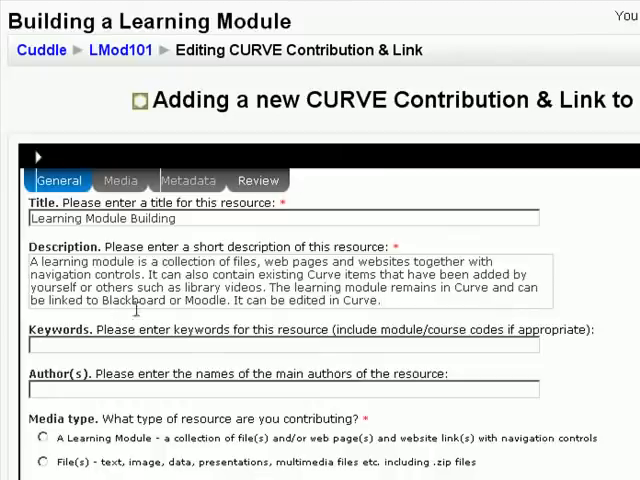
mouse_move(244, 318)
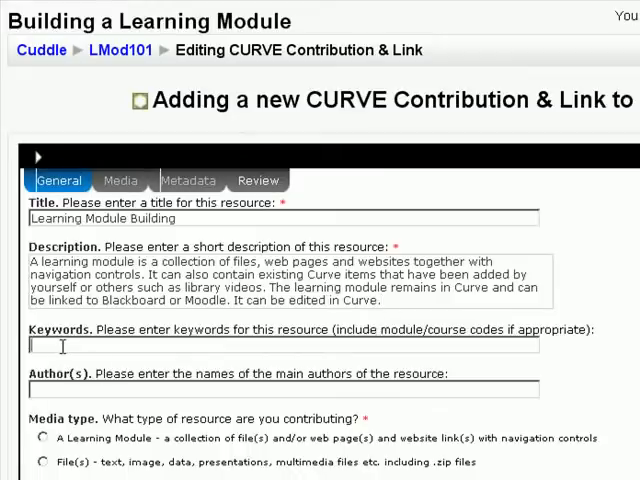
type("Learning Module Blackboard Moodle")
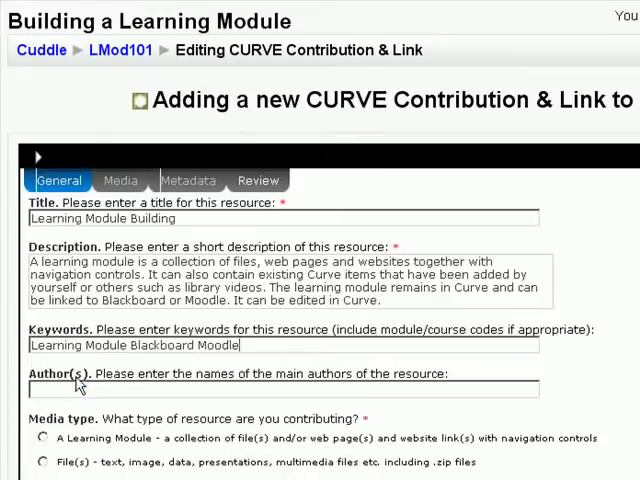
type("a")
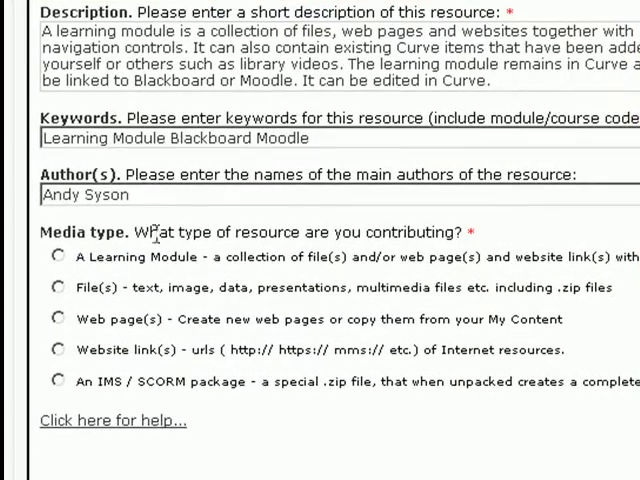
mouse_move(92, 268)
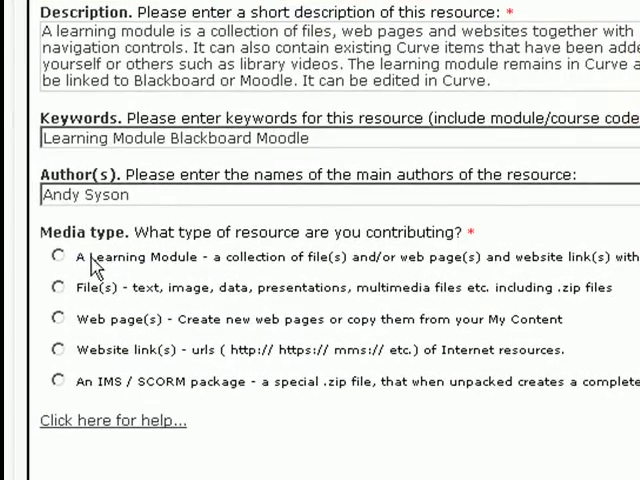
left_click(58, 256)
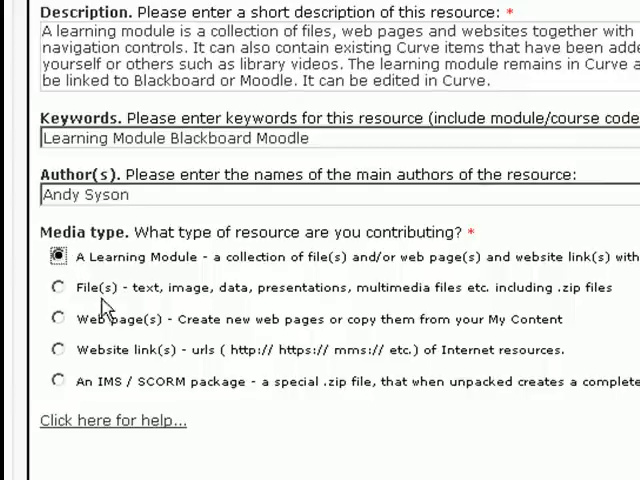
mouse_move(208, 304)
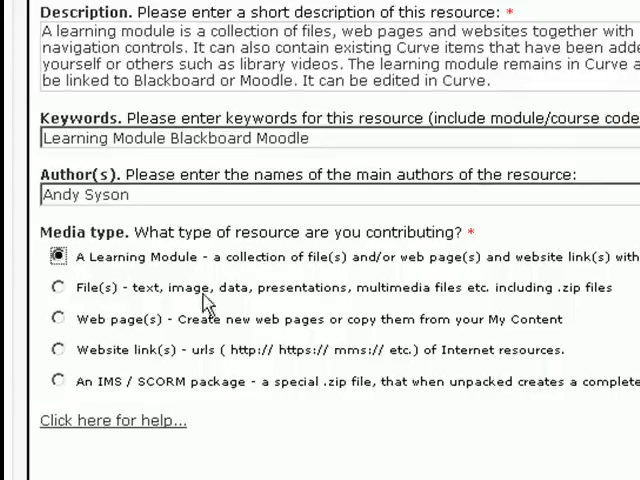
scroll("up", 3)
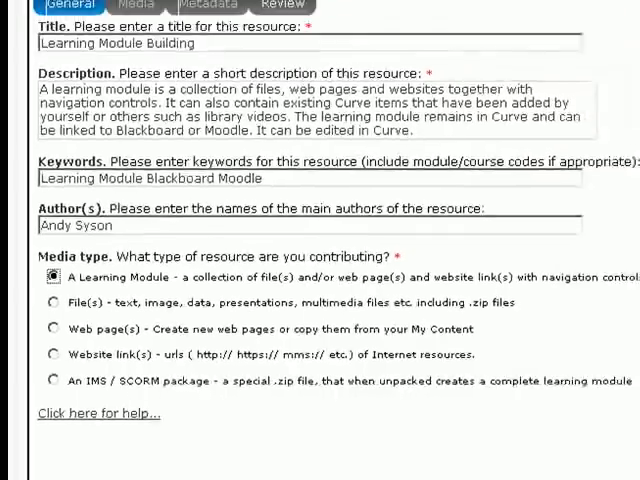
- On the Media tab, attach LearningModule.doc from the computer
left_click(136, 8)
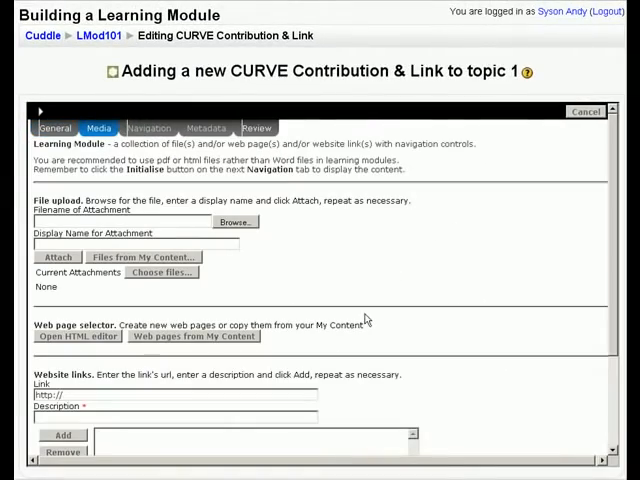
mouse_move(340, 250)
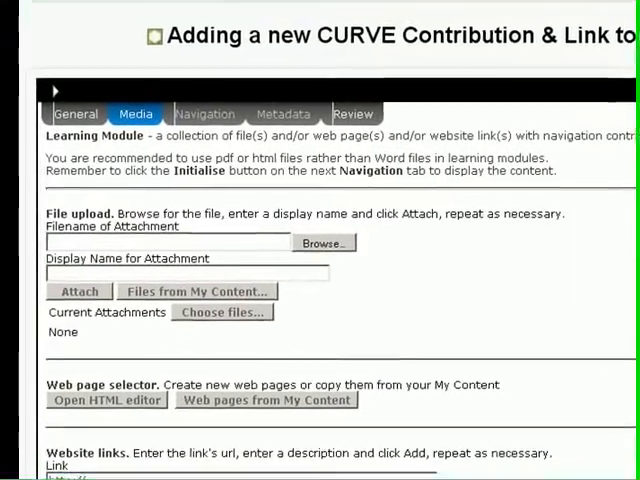
scroll("down", 3)
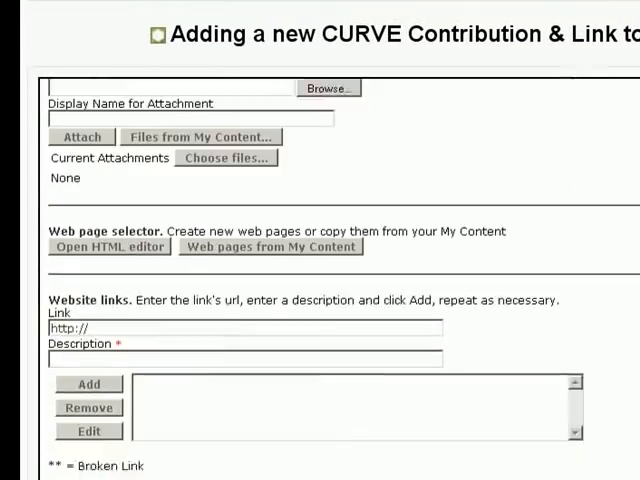
scroll("up", 3)
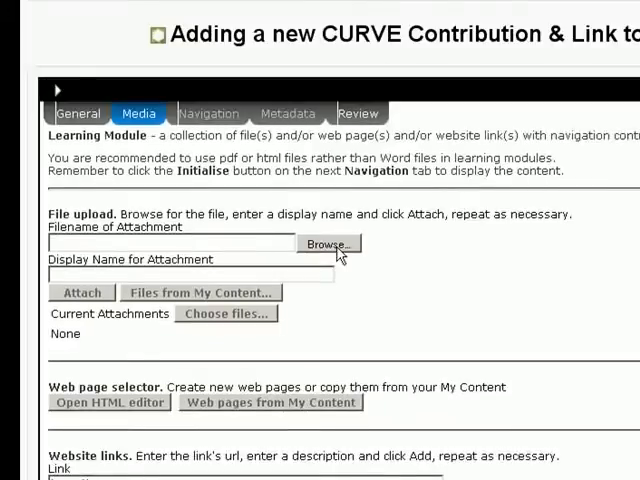
left_click(328, 244)
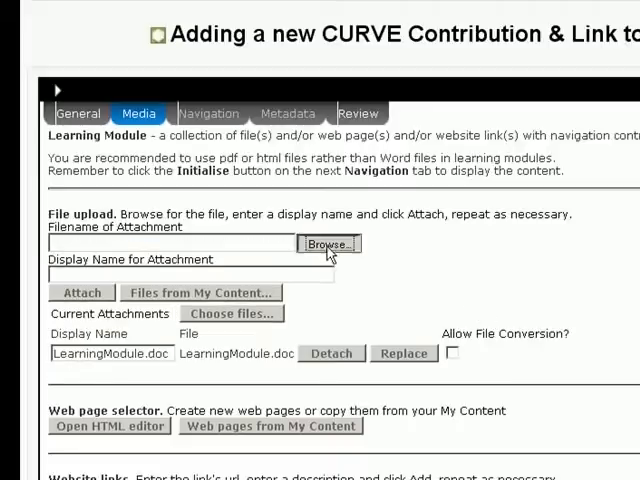
- Attach LearningModule.pdf and the LearningModuleYT.htm web page as well
left_click(328, 244)
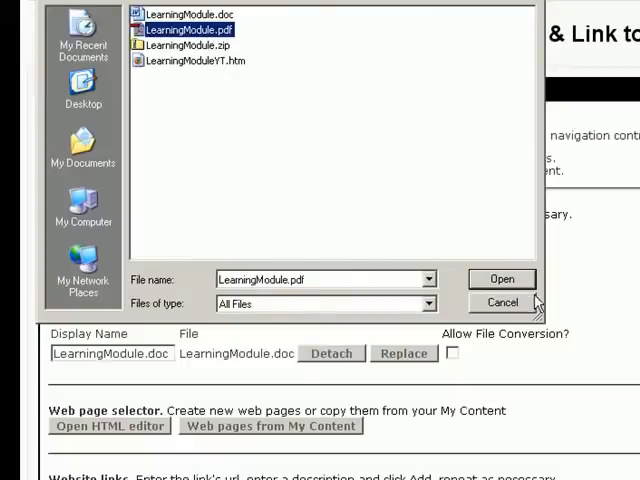
left_click(502, 302)
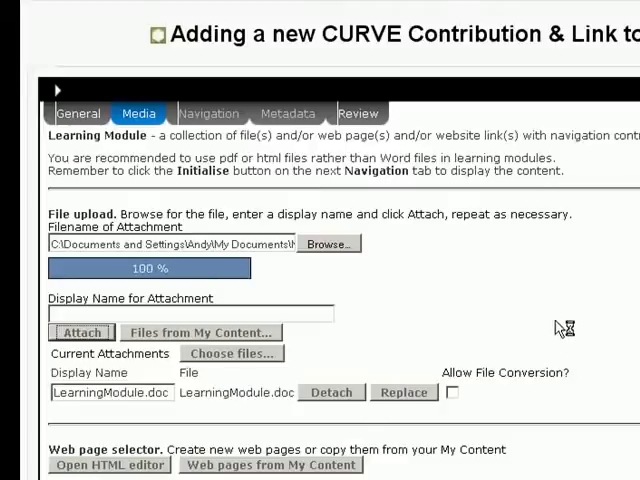
left_click(328, 244)
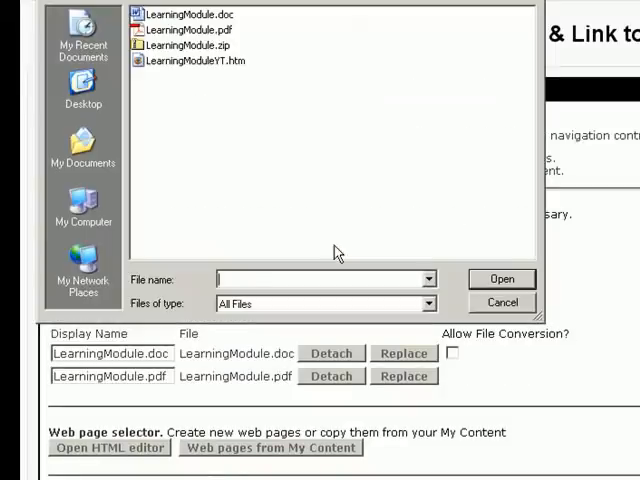
left_click(192, 60)
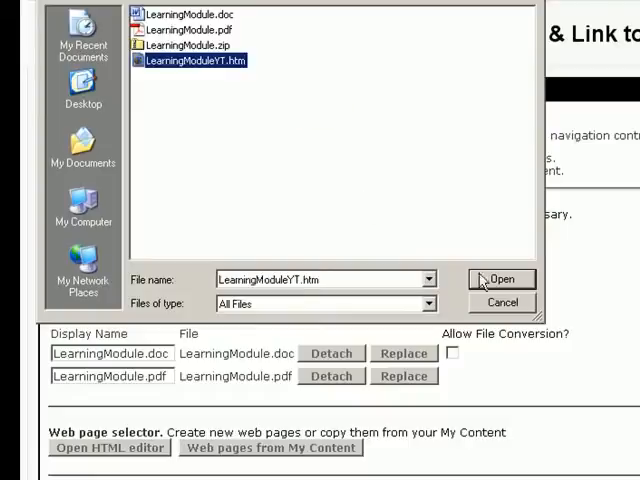
left_click(500, 280)
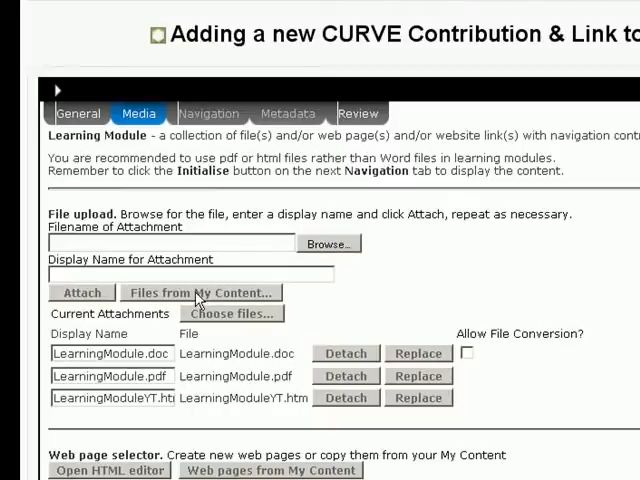
mouse_move(358, 316)
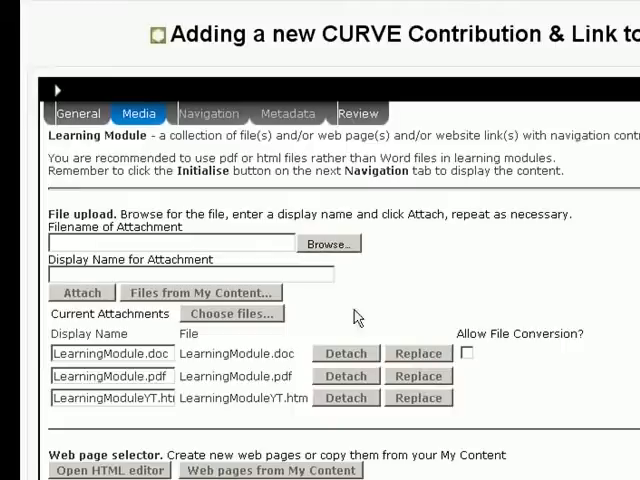
mouse_move(212, 232)
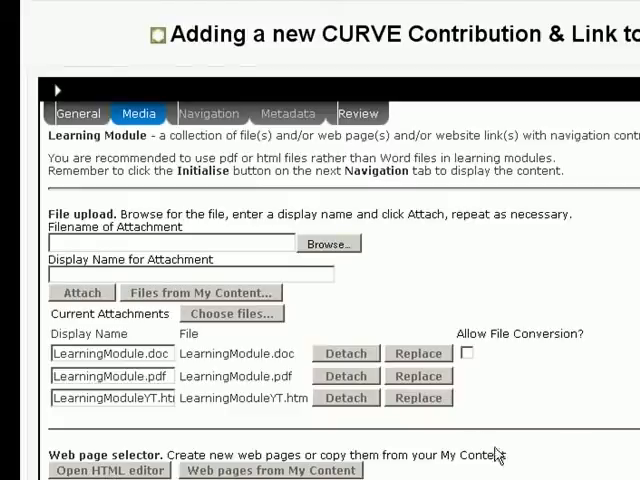
mouse_move(108, 470)
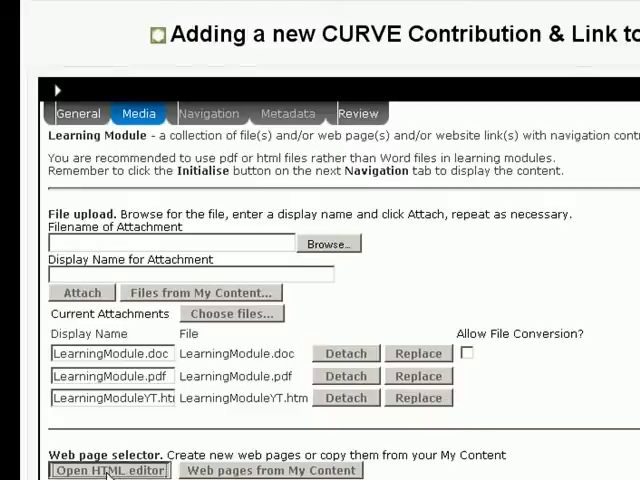
- In the HTML editor, start a new web page titled 'My new page'
left_click(108, 470)
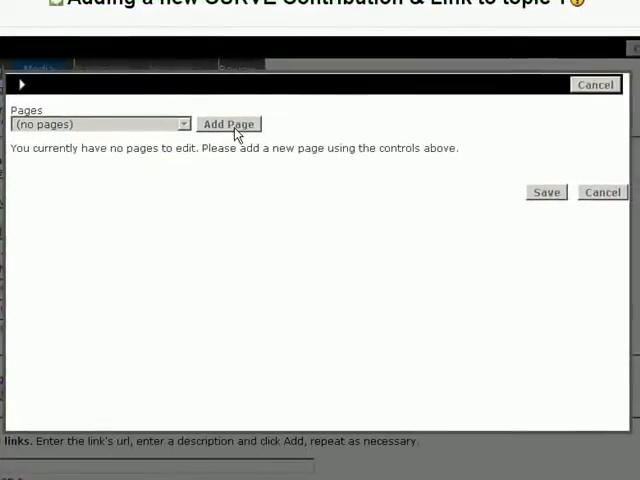
left_click(228, 122)
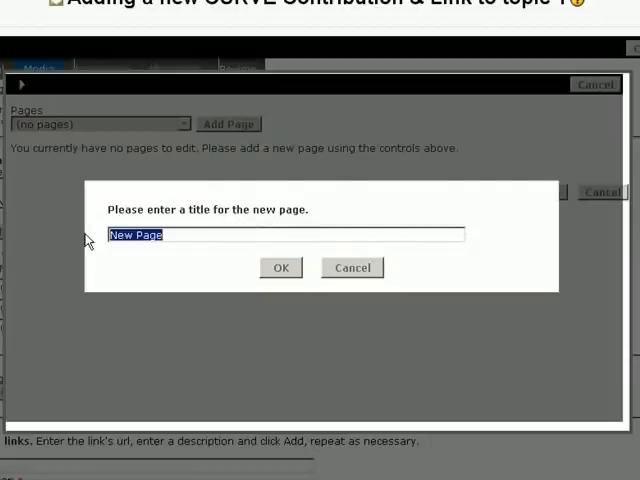
type("My ne")
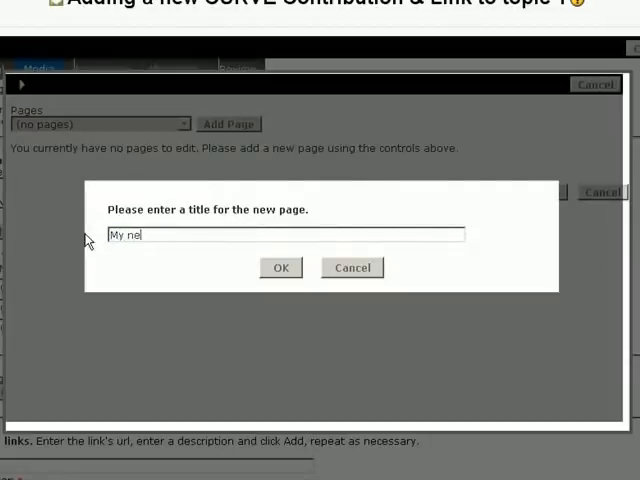
type("w page")
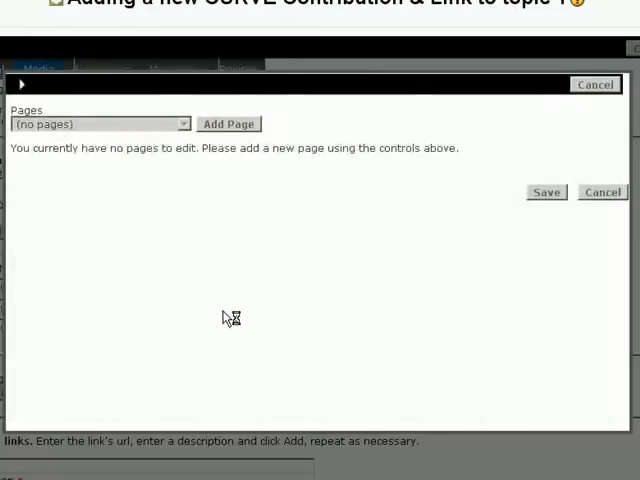
- Confirm the title, set the page text to font size 5 (18 pt) and save the page
left_click(228, 122)
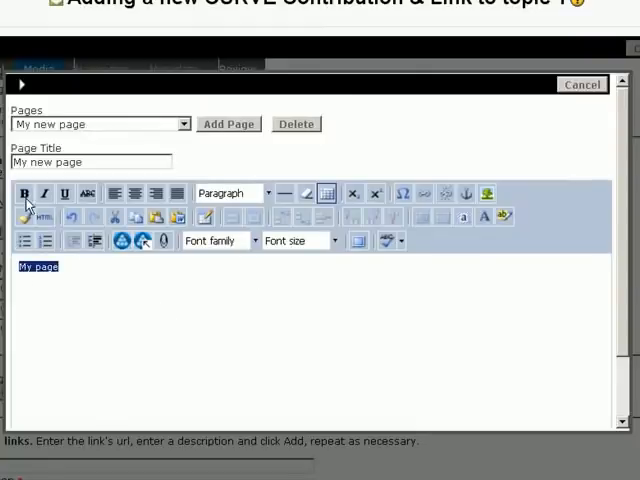
left_click(332, 240)
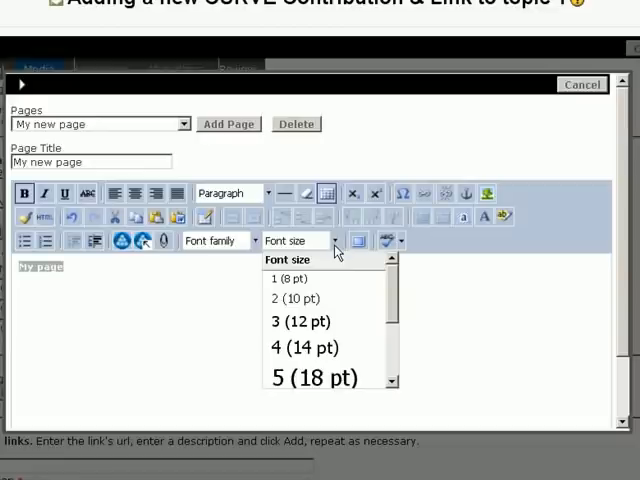
left_click(328, 376)
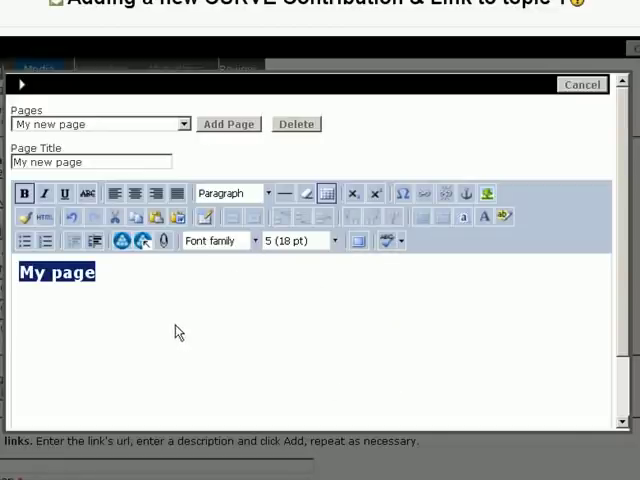
mouse_move(344, 324)
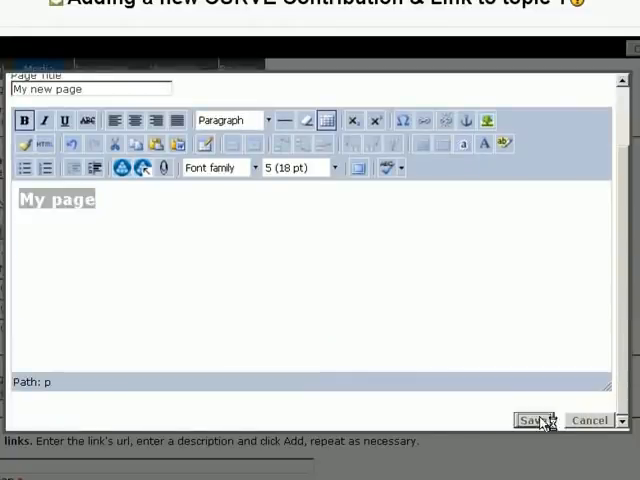
left_click(532, 420)
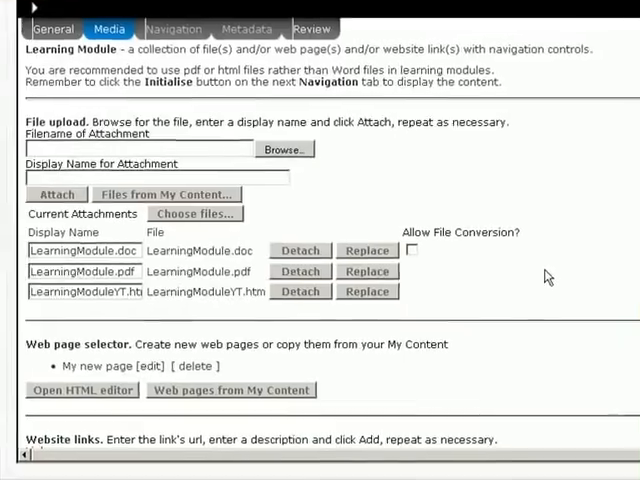
mouse_move(204, 230)
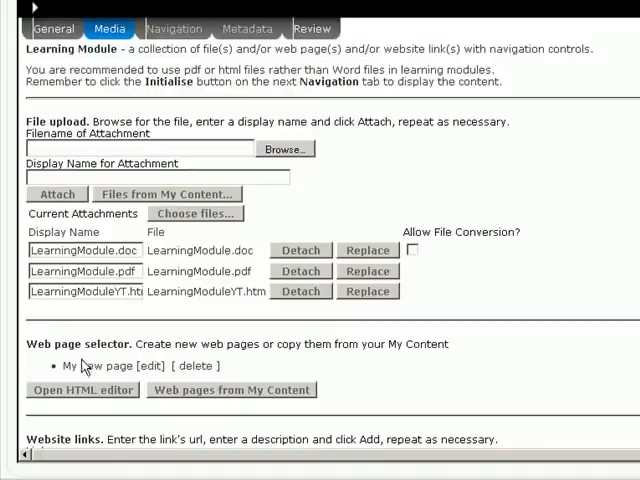
mouse_move(510, 266)
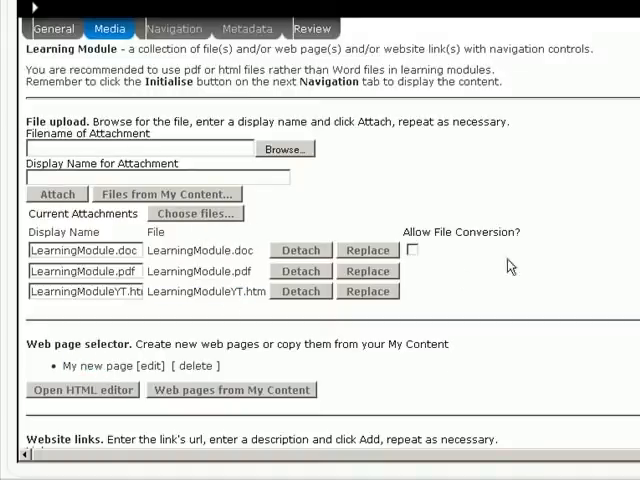
scroll("down", 3)
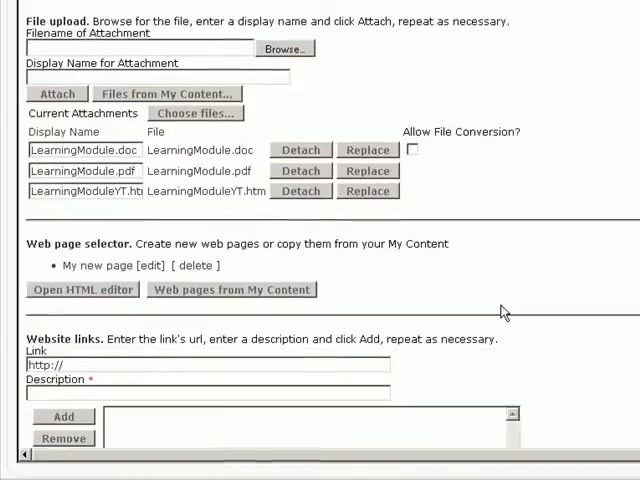
mouse_move(180, 430)
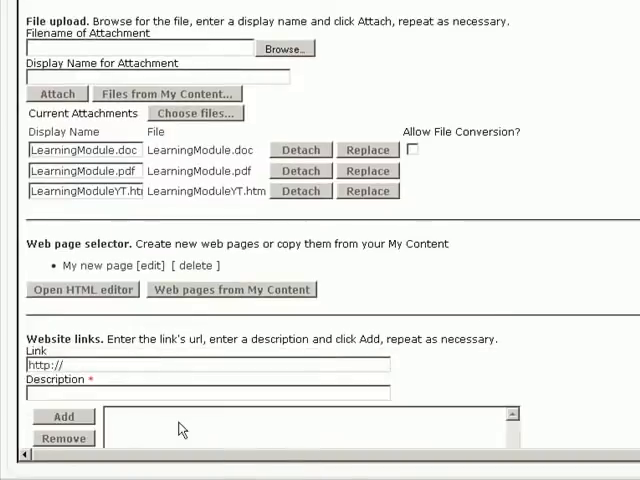
type("www.")
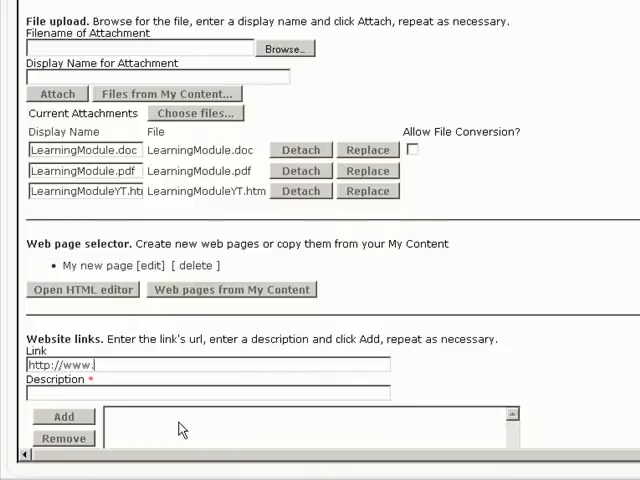
type("bbc")
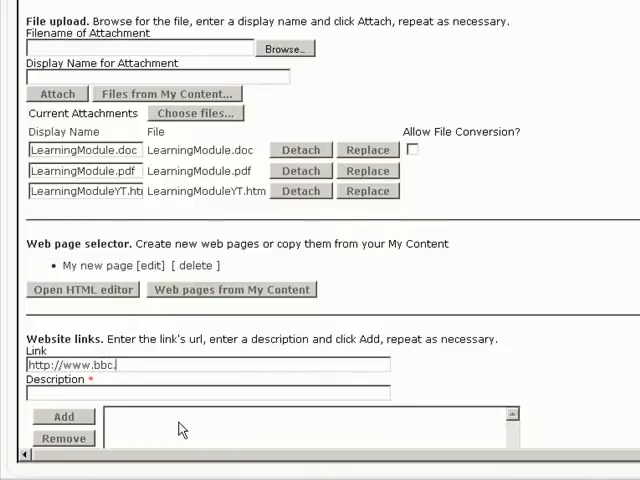
type(".co.uk")
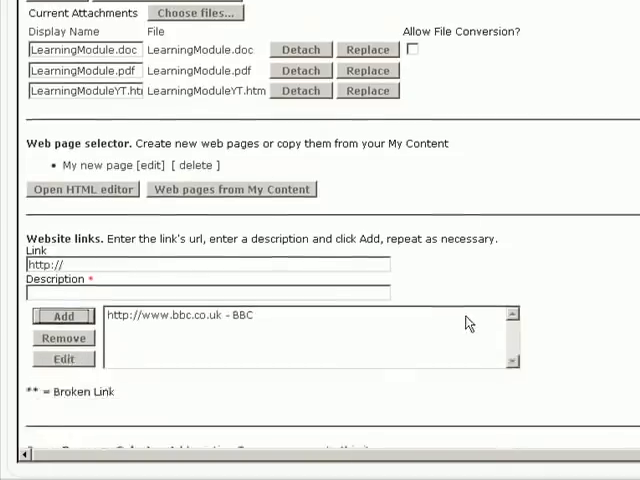
scroll("down", 3)
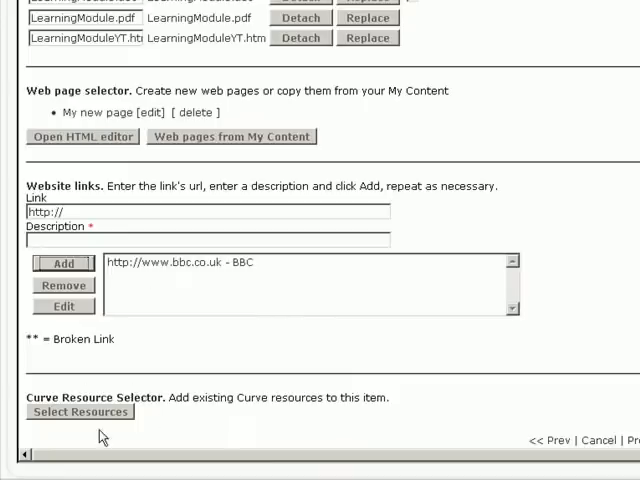
mouse_move(300, 416)
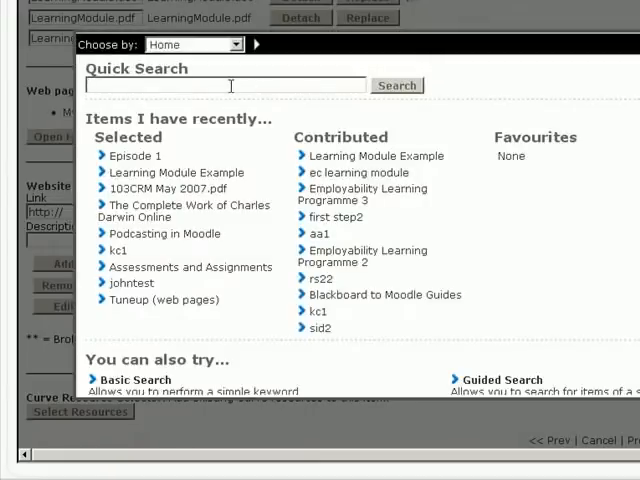
- Search 'flying', select the video 'Should I really give up flying?' and return to the module
type("flying")
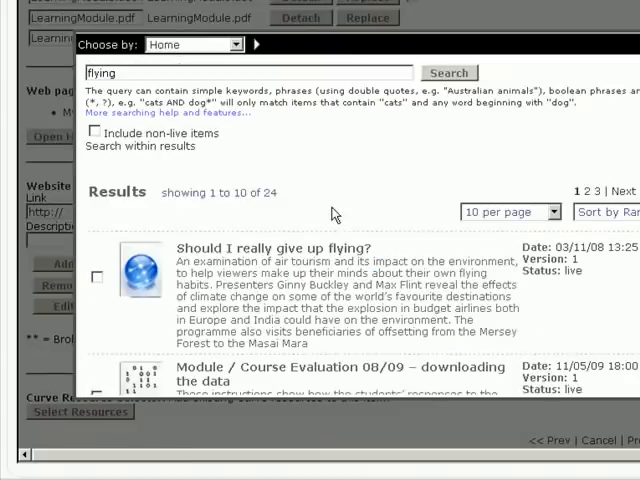
left_click(272, 248)
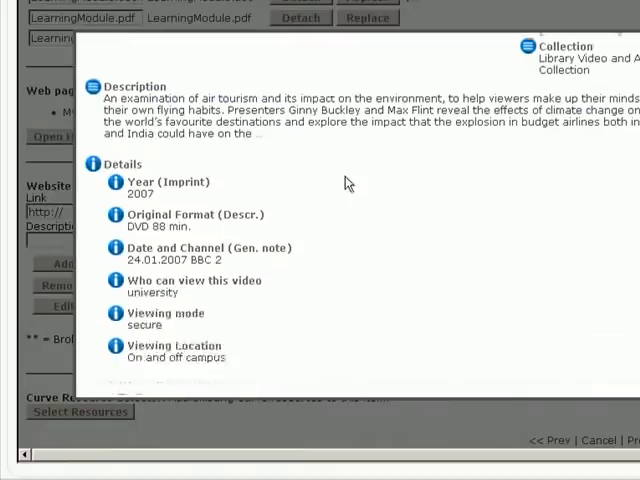
scroll("down", 3)
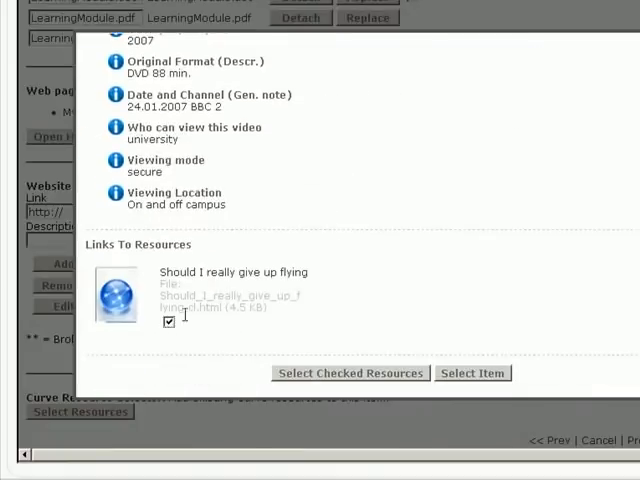
left_click(348, 372)
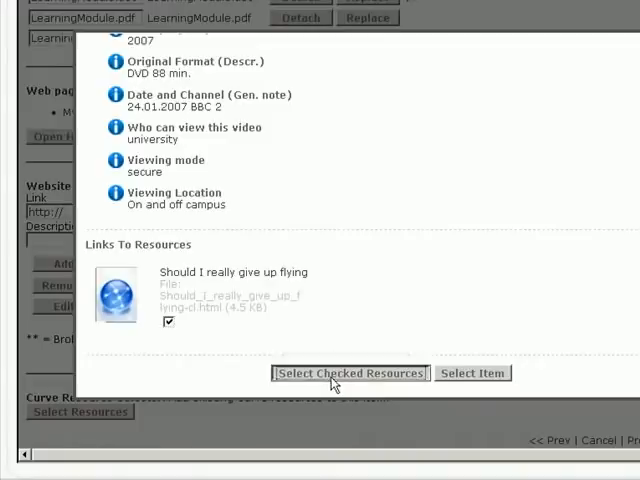
left_click(348, 372)
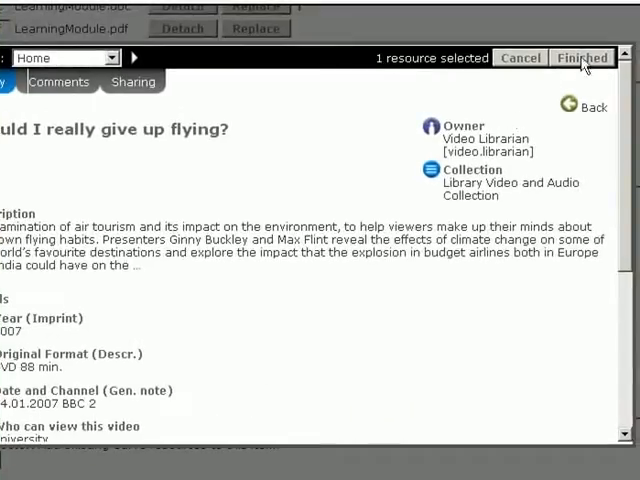
left_click(582, 56)
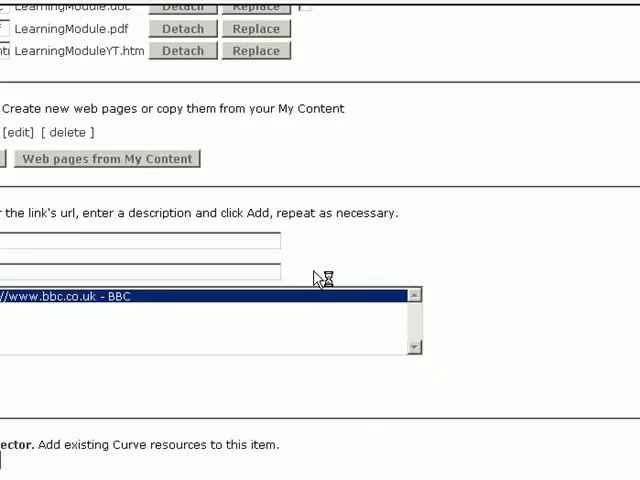
scroll("up", 3)
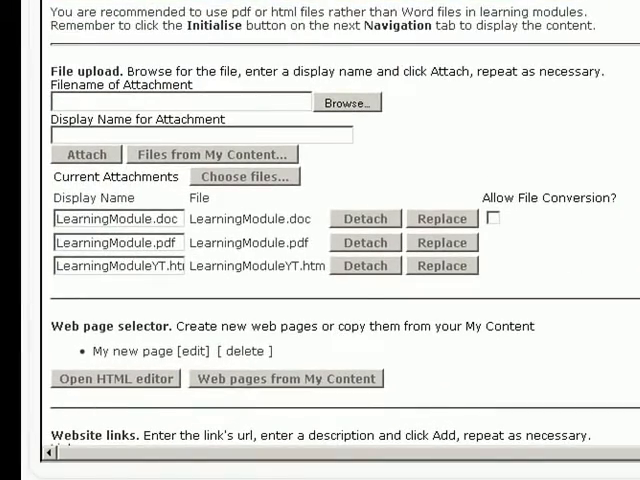
- Review the attachments, web page and links, then move to the Navigation tab
scroll("down", 3)
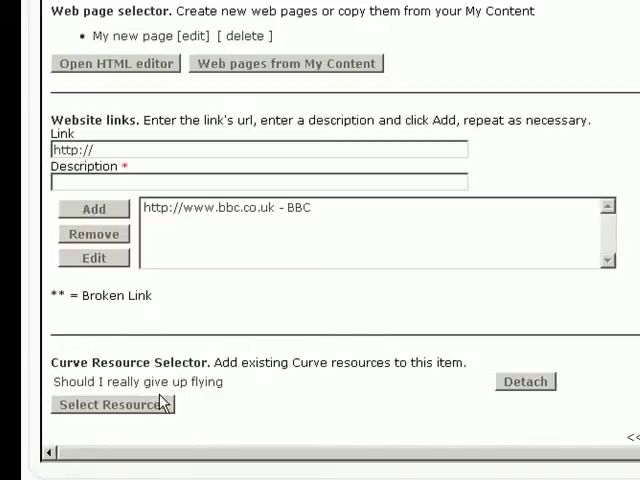
mouse_move(434, 384)
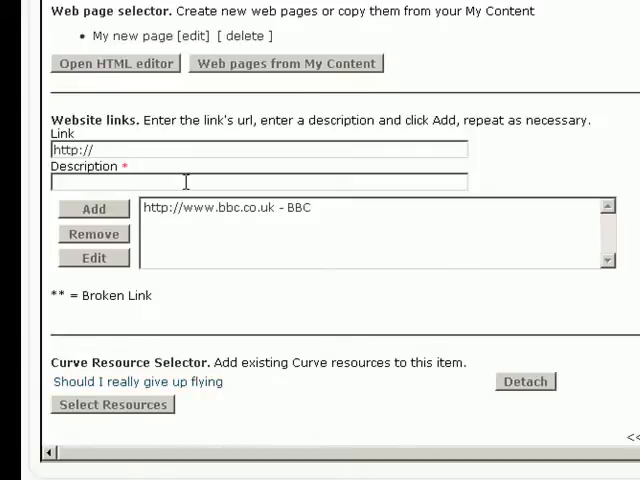
scroll("up", 3)
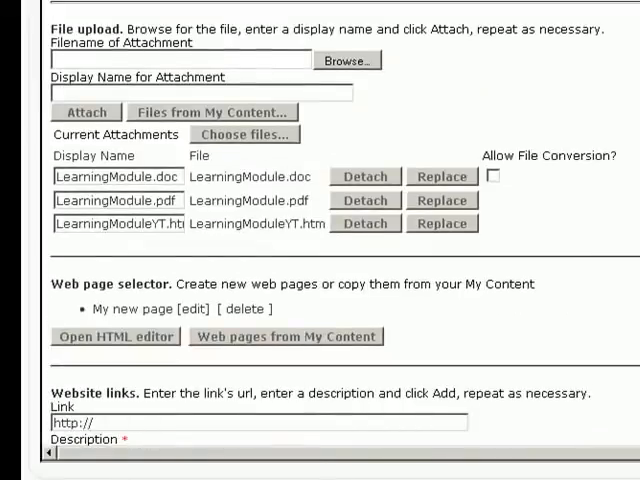
mouse_move(444, 96)
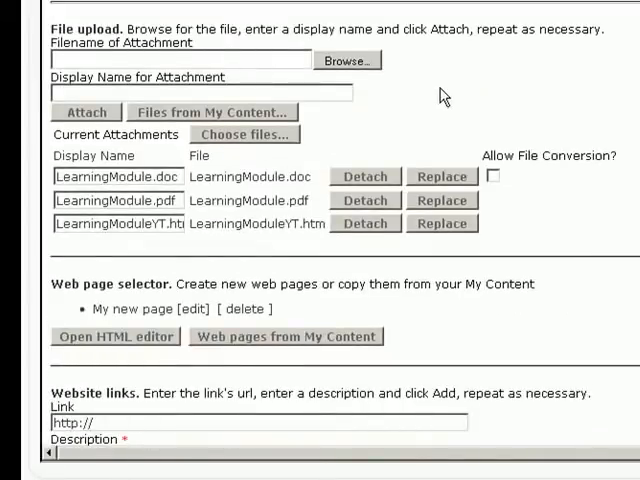
scroll("down", 3)
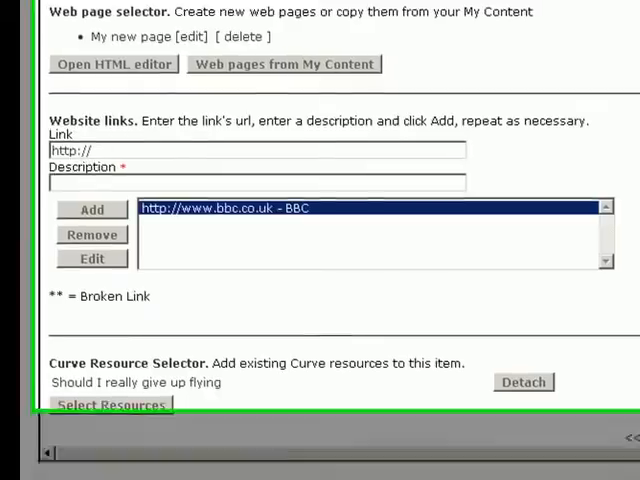
left_click(180, 42)
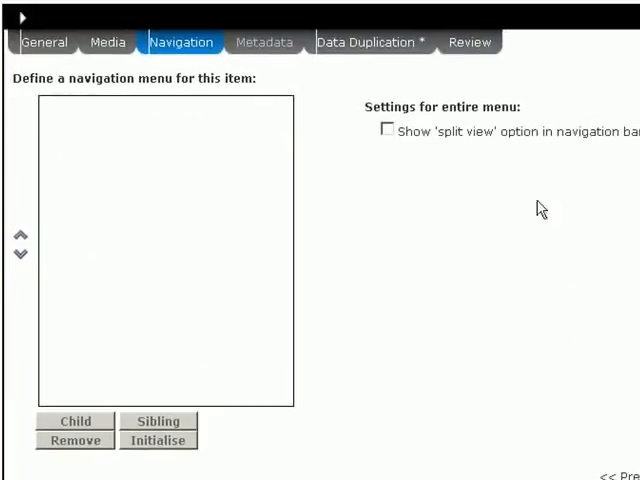
mouse_move(448, 108)
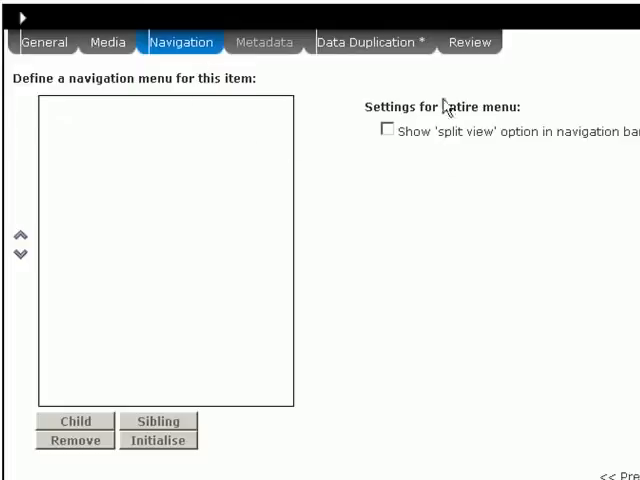
mouse_move(484, 84)
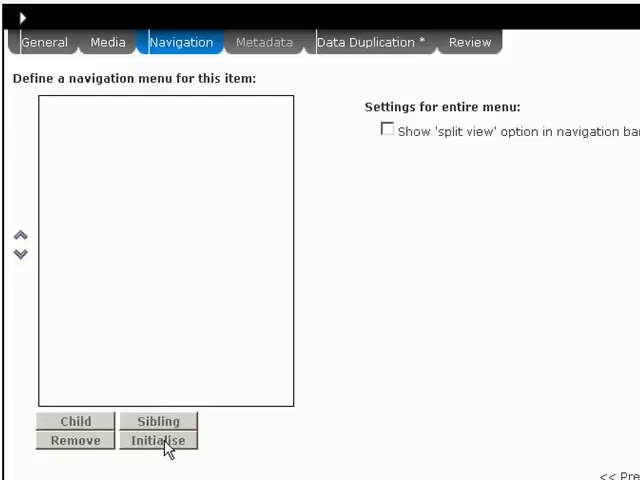
- Initialise the menu with all resources and move LearningModule.pdf to the top
left_click(158, 440)
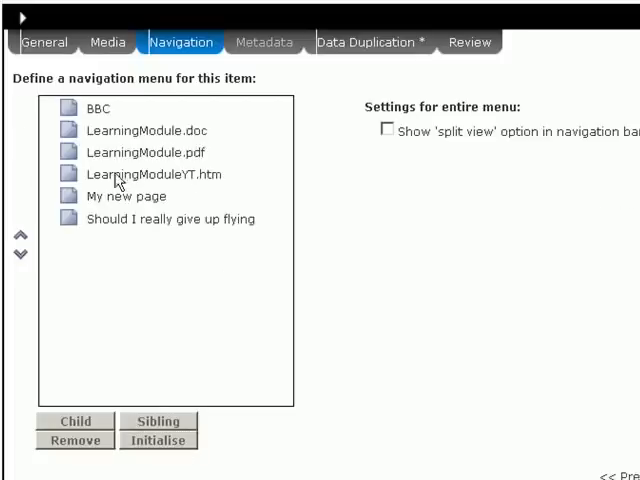
mouse_move(98, 280)
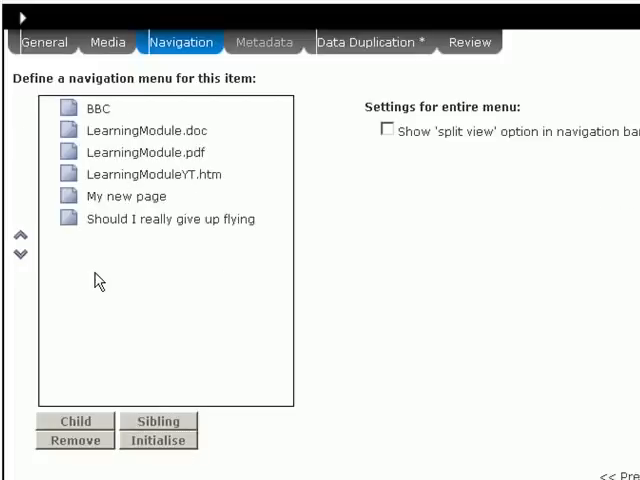
mouse_move(176, 164)
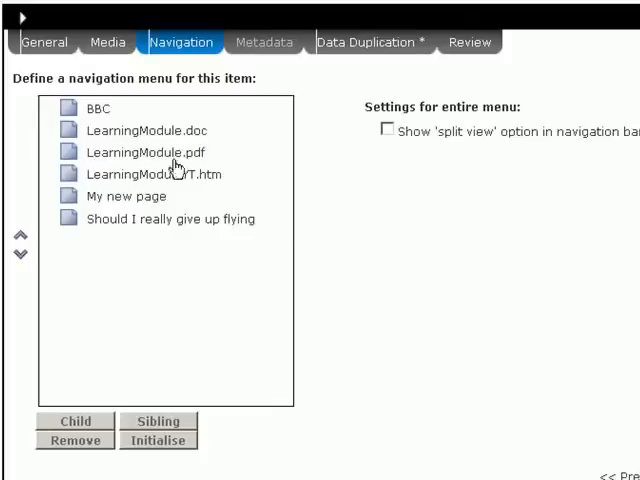
left_click(148, 152)
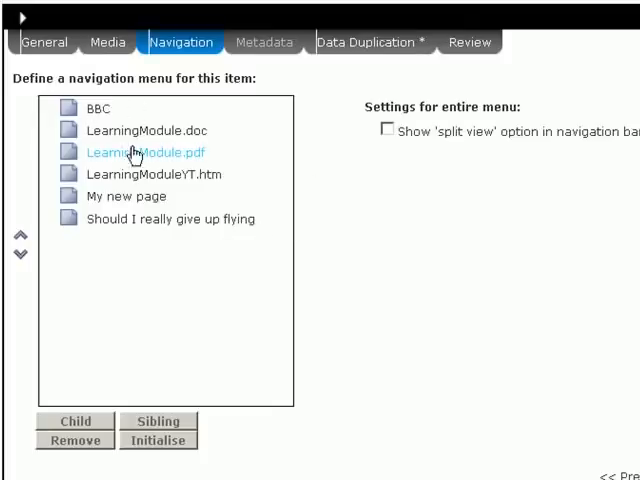
left_click(138, 152)
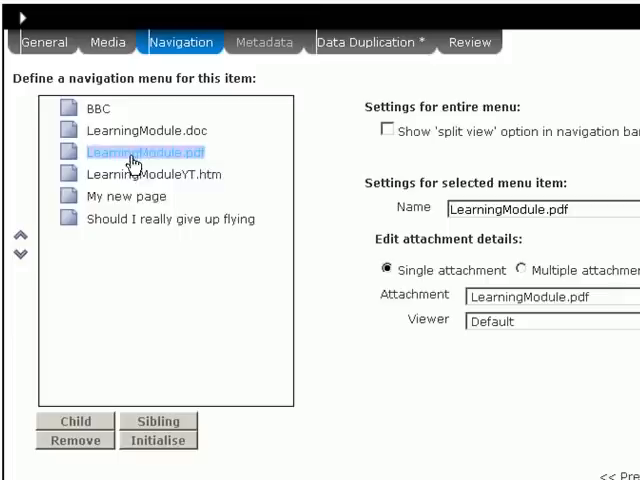
left_click(20, 244)
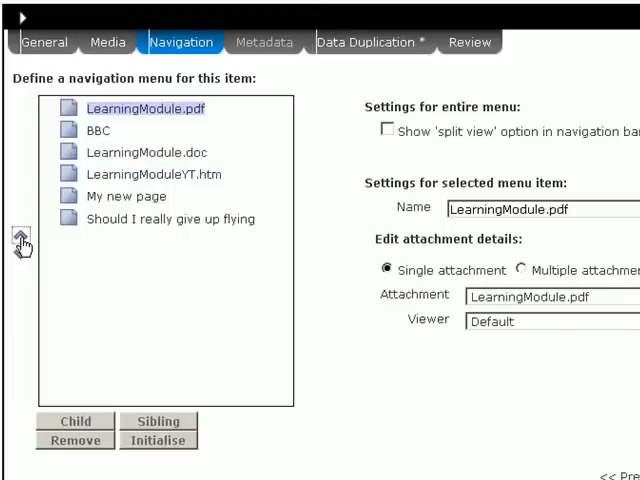
- Move BBC below LearningModuleYT.htm and rename the PDF entry to Learning Module
left_click(100, 130)
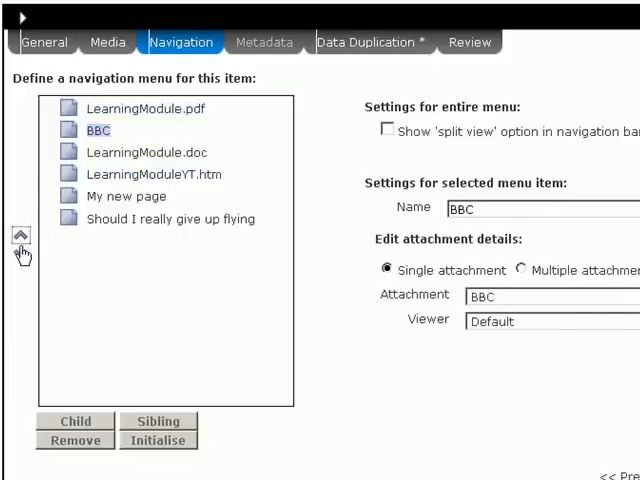
left_click(20, 254)
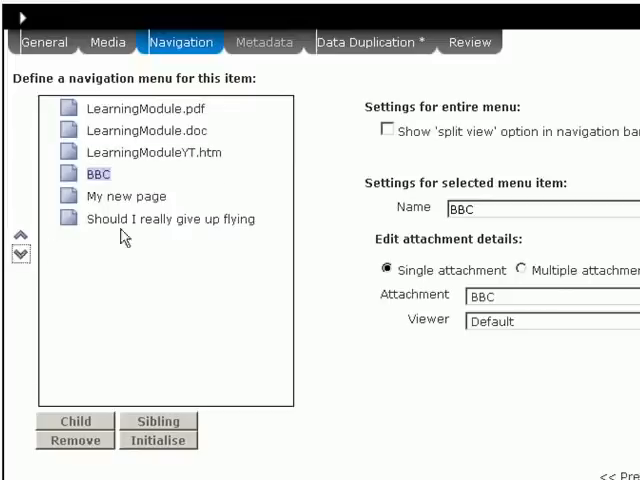
mouse_move(82, 152)
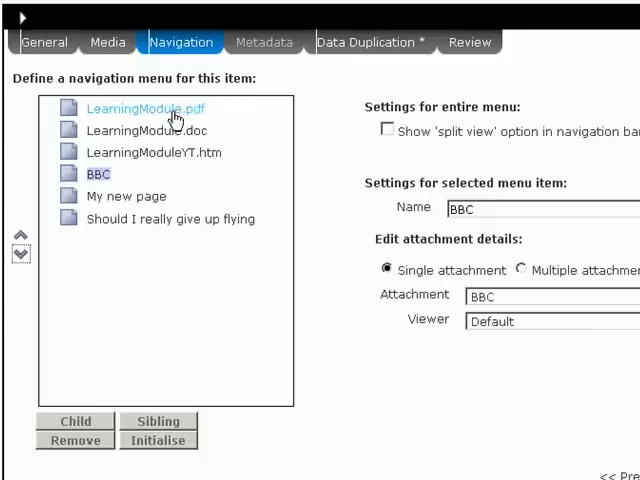
left_click(144, 108)
type("Learning Module")
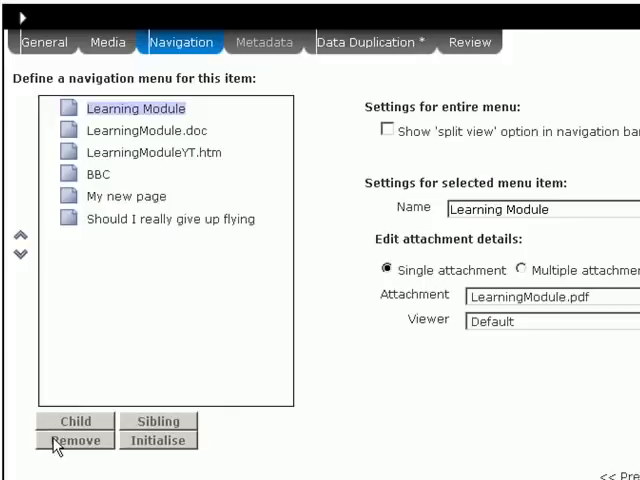
mouse_move(192, 220)
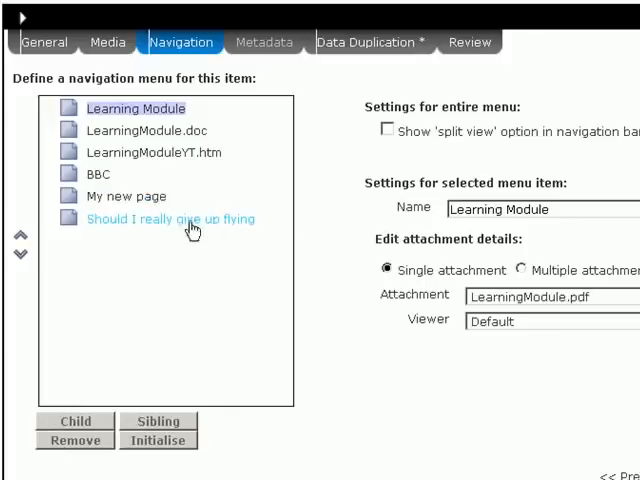
mouse_move(168, 172)
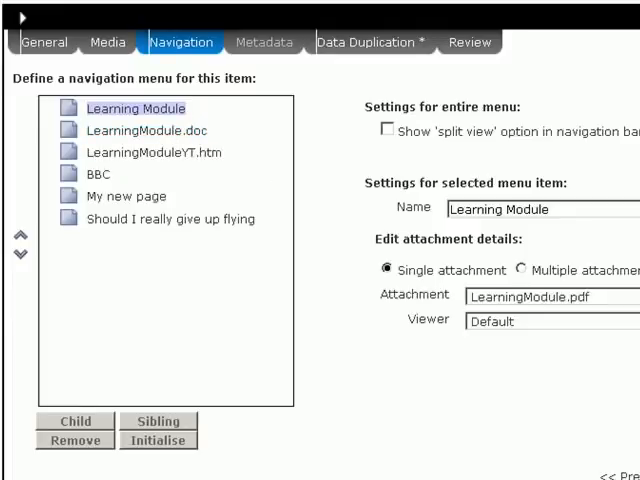
- Step past the Type and Audience pages, keeping Learning Module and Instructional, to reach Access
left_click(264, 42)
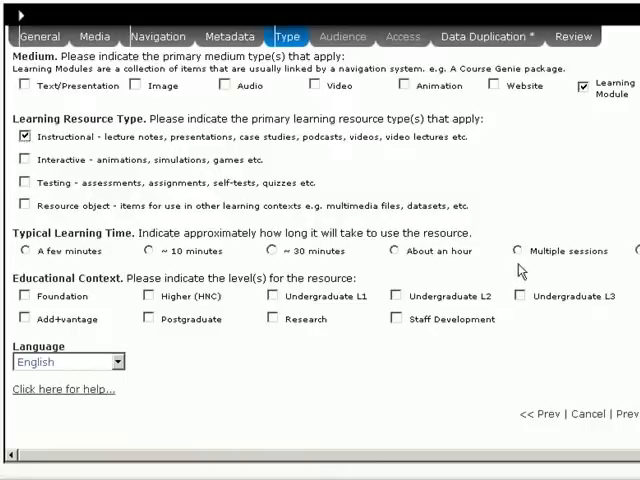
left_click(146, 252)
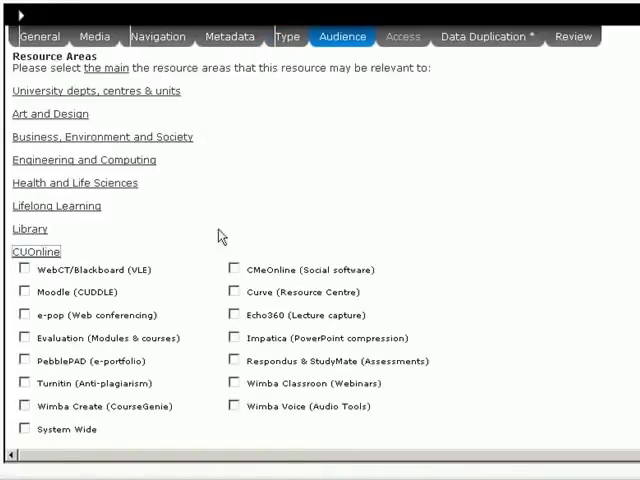
left_click(24, 292)
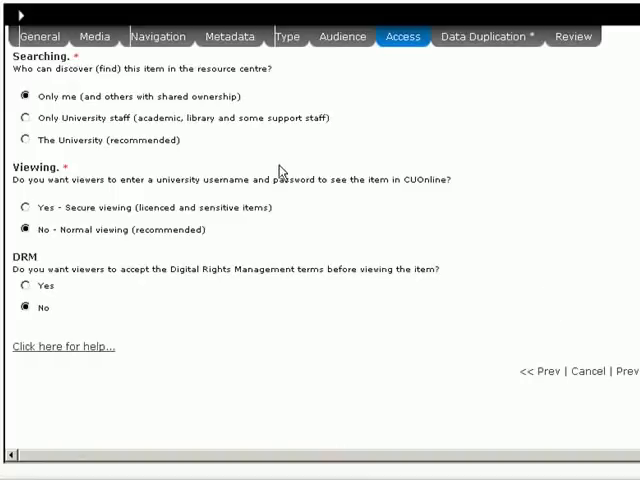
mouse_move(112, 108)
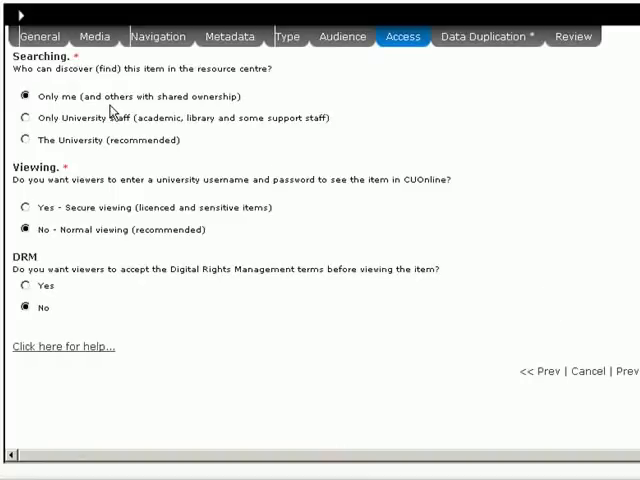
- Restrict searching to 'Only University staff', keeping Viewing Normal and DRM No
left_click(26, 118)
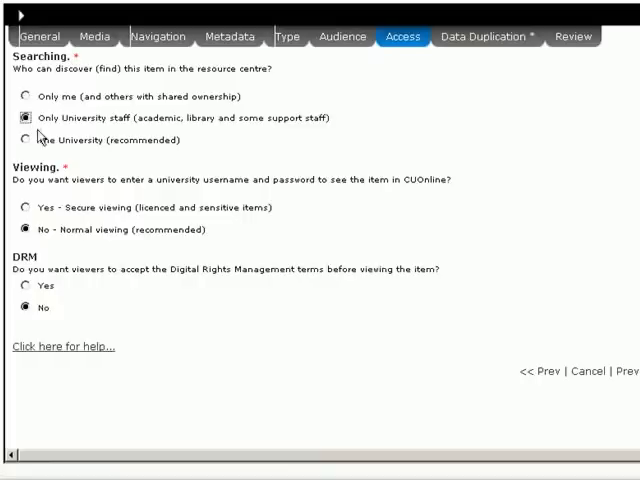
mouse_move(52, 198)
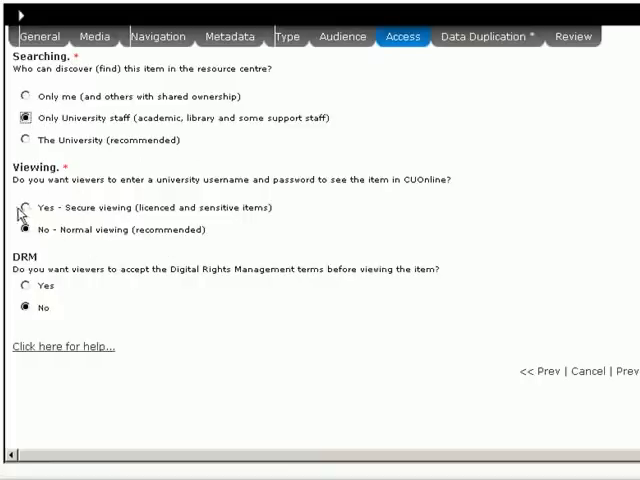
mouse_move(108, 250)
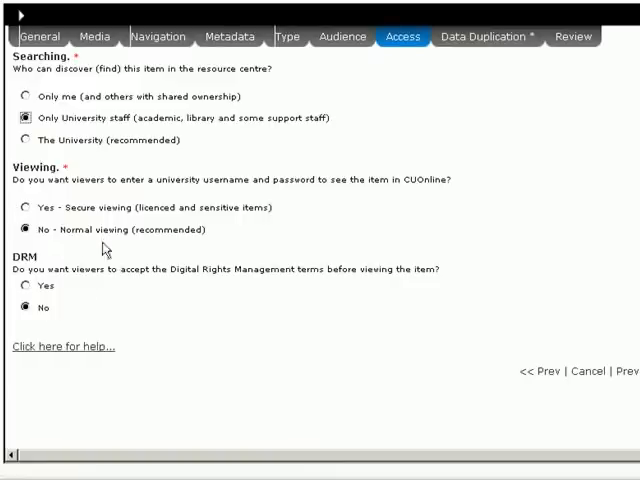
mouse_move(178, 298)
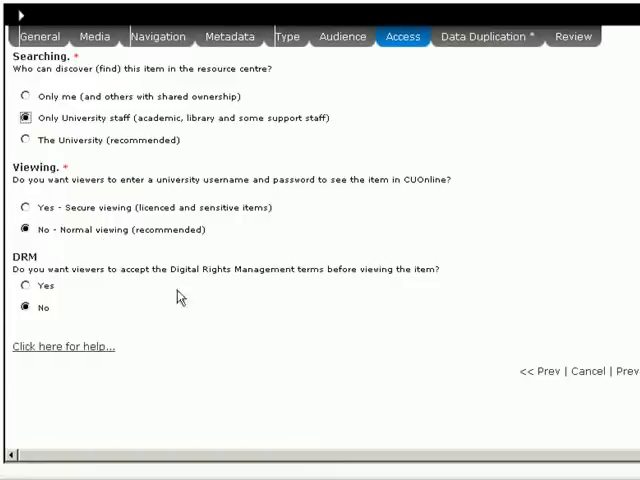
mouse_move(180, 296)
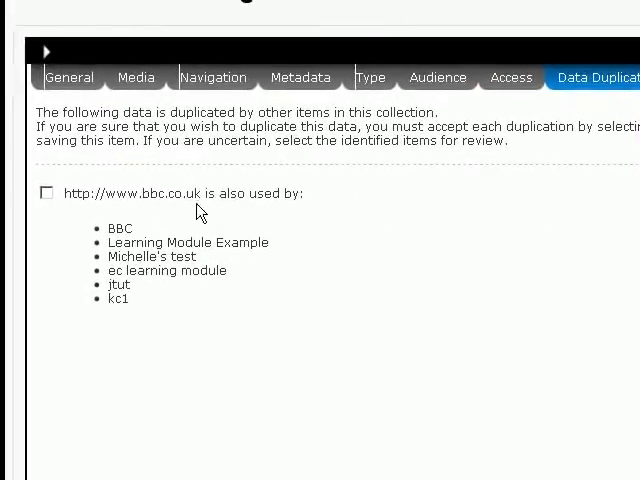
mouse_move(576, 280)
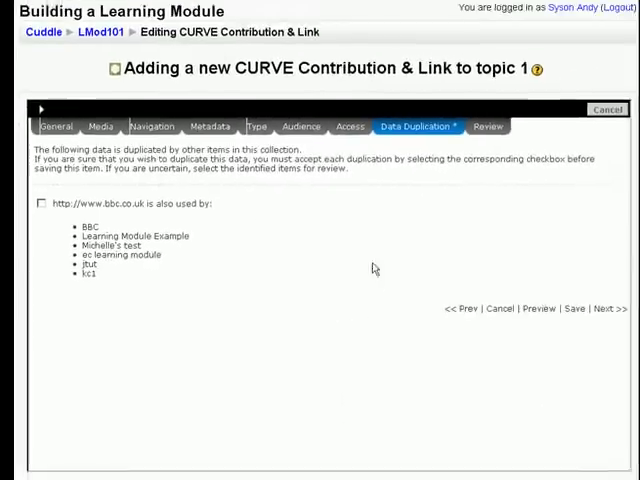
- Accept the duplicate BBC URL and show the contribution's review summary with its linked resources
left_click(42, 204)
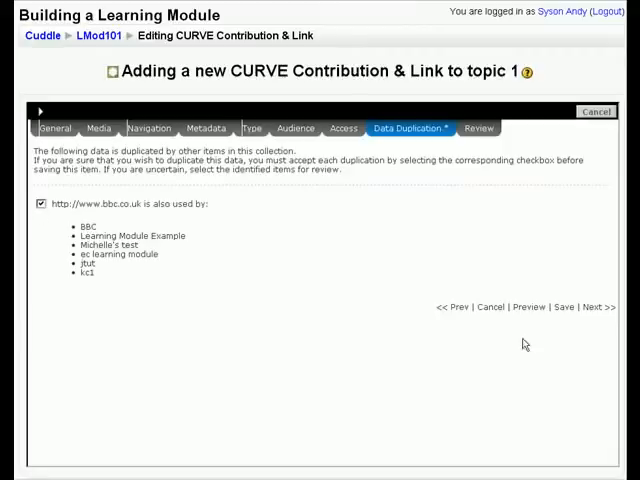
left_click(472, 128)
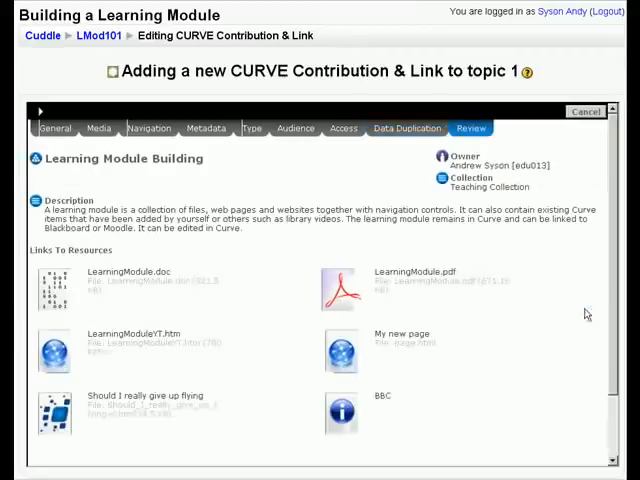
mouse_move(274, 324)
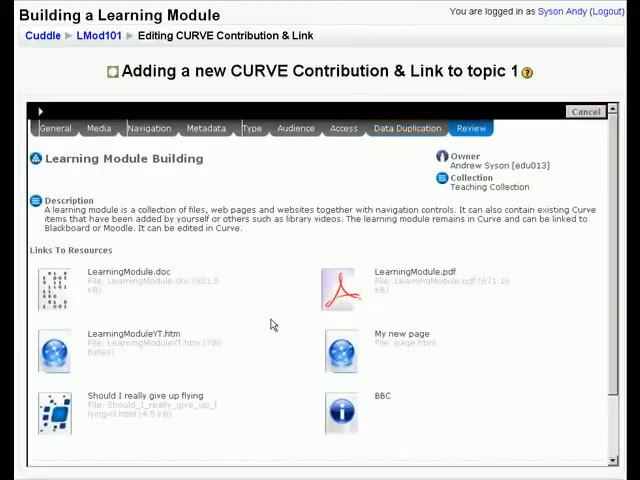
mouse_move(260, 330)
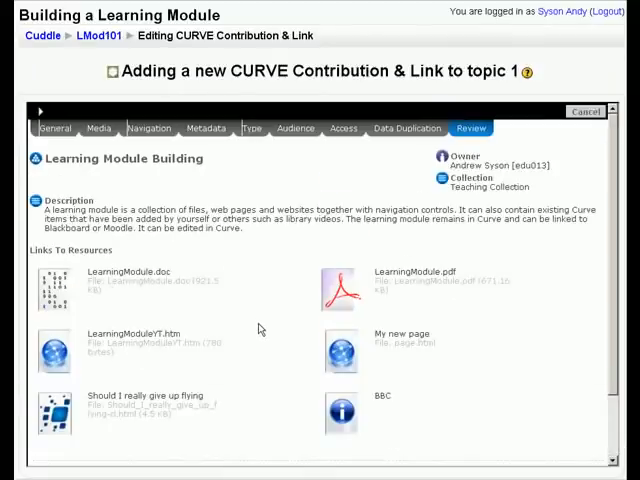
- Save the reviewed Learning Module Building contribution so it goes live as version 1
scroll("down", 3)
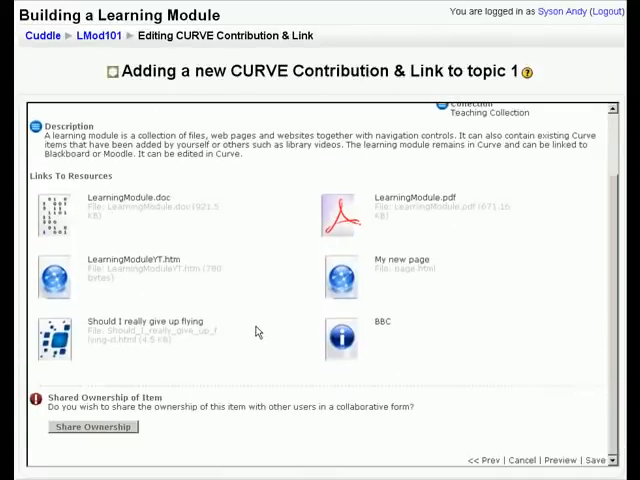
mouse_move(344, 326)
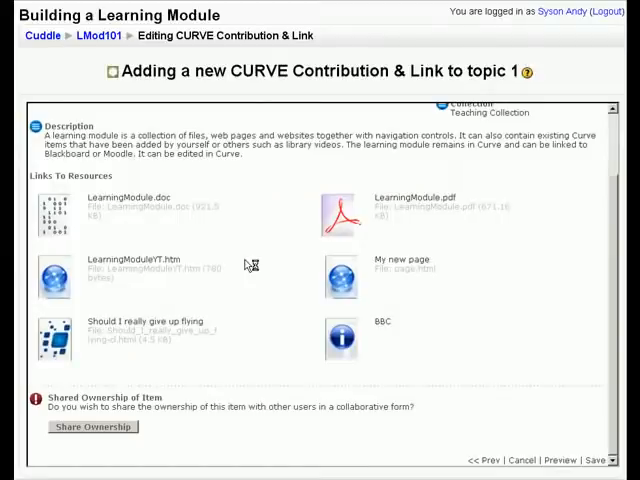
left_click(596, 460)
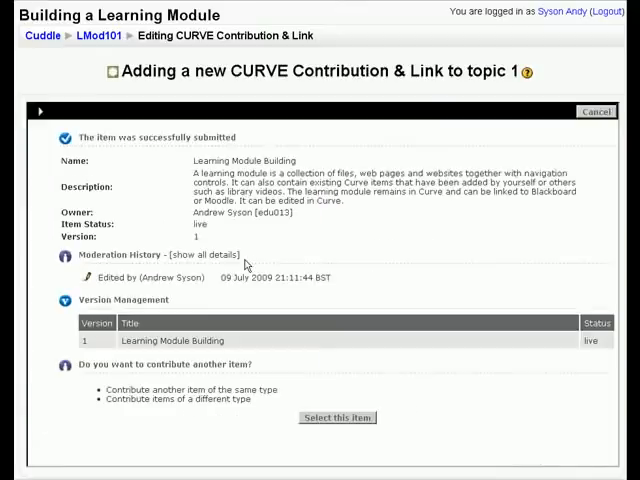
- Scroll the confirmation page to the Select Content Package / Select Item options
scroll("down", 3)
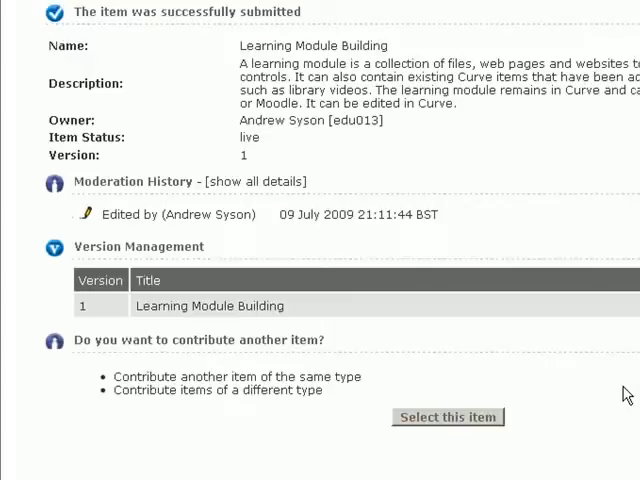
mouse_move(468, 454)
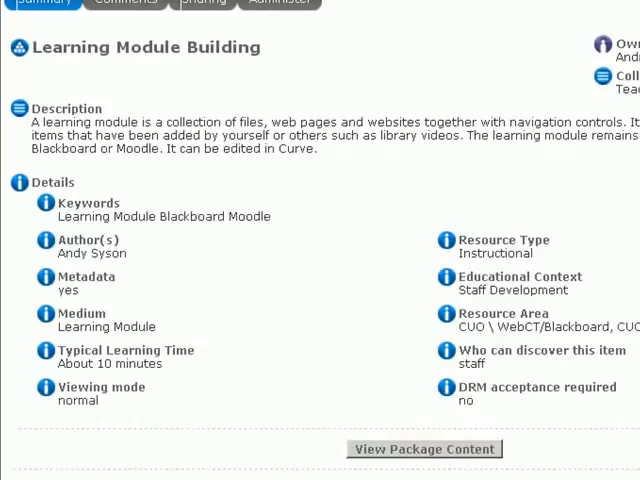
mouse_move(458, 440)
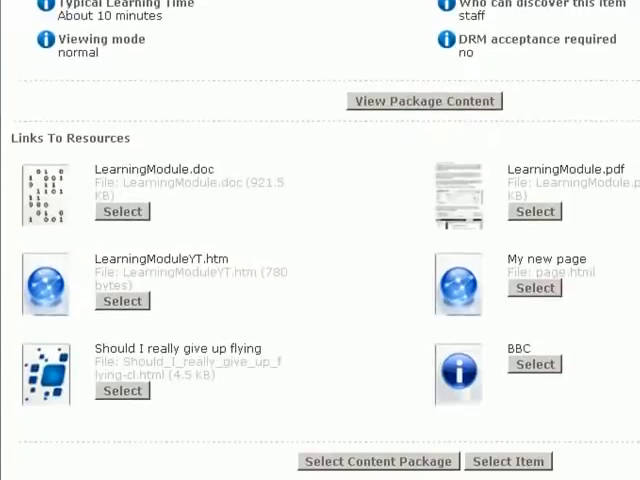
mouse_move(476, 208)
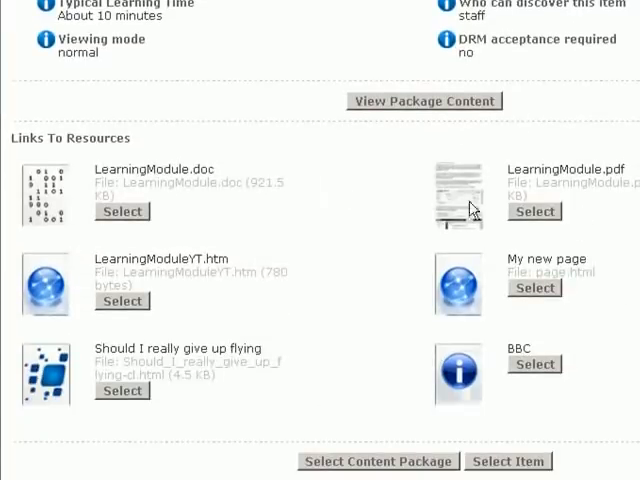
mouse_move(244, 132)
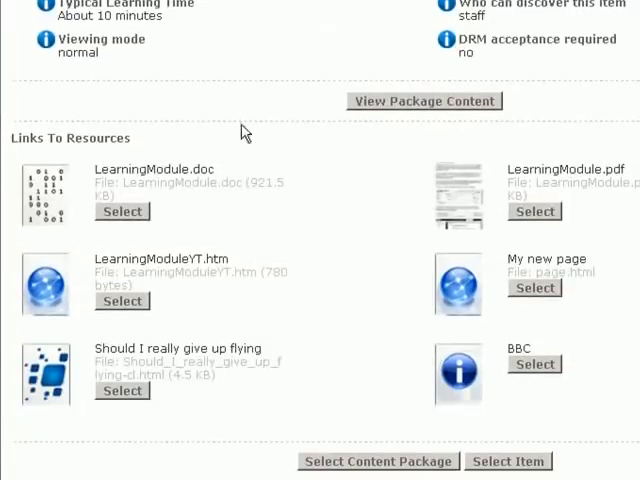
mouse_move(338, 440)
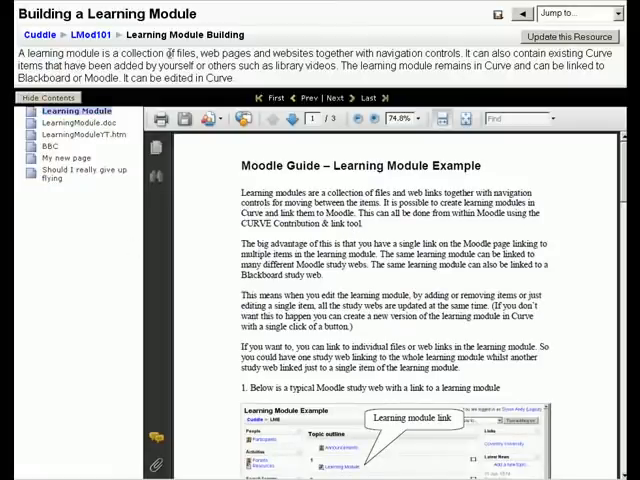
- Browse the module's PDF guide, YouTube page and My new page, then play the giving-up-flying video
left_click(84, 136)
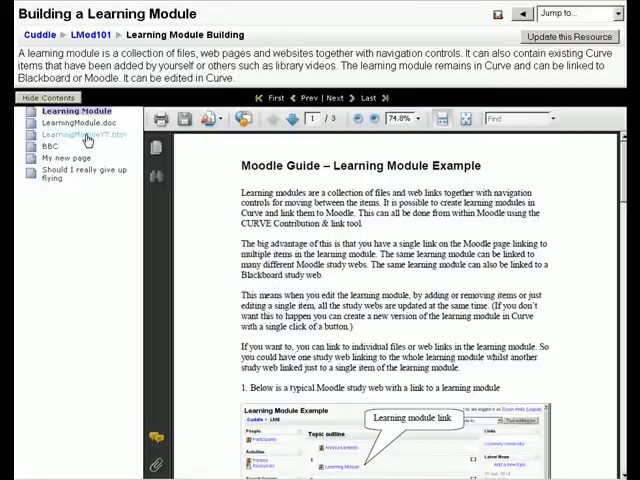
left_click(88, 148)
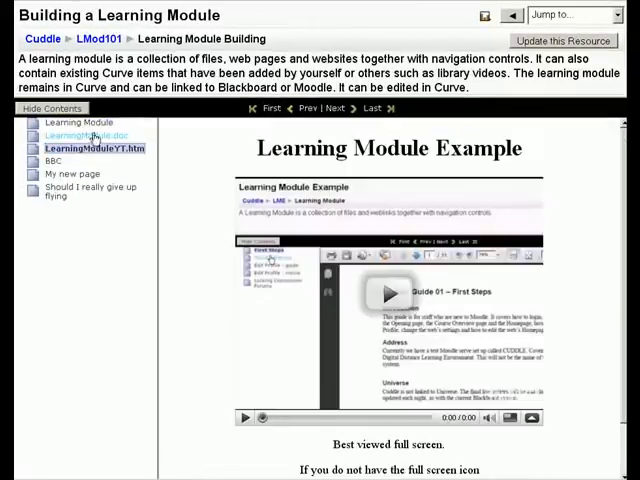
left_click(76, 172)
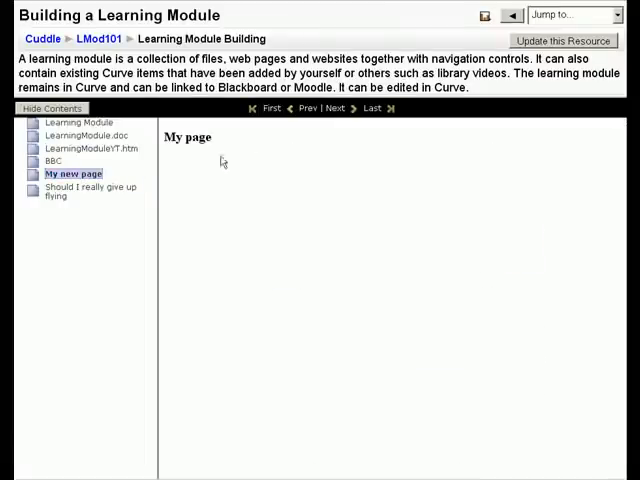
left_click(84, 192)
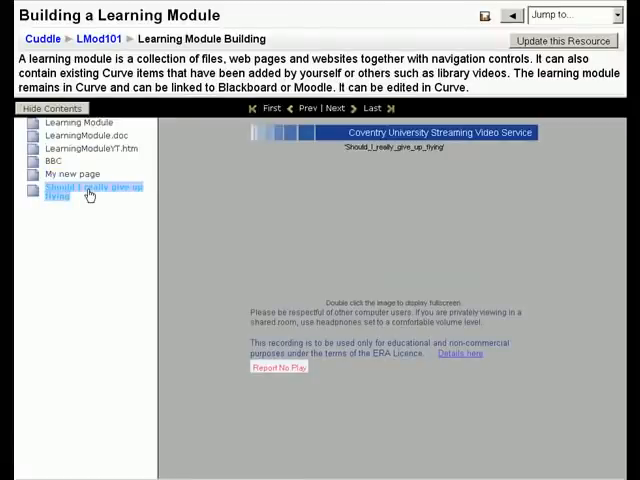
left_click(88, 190)
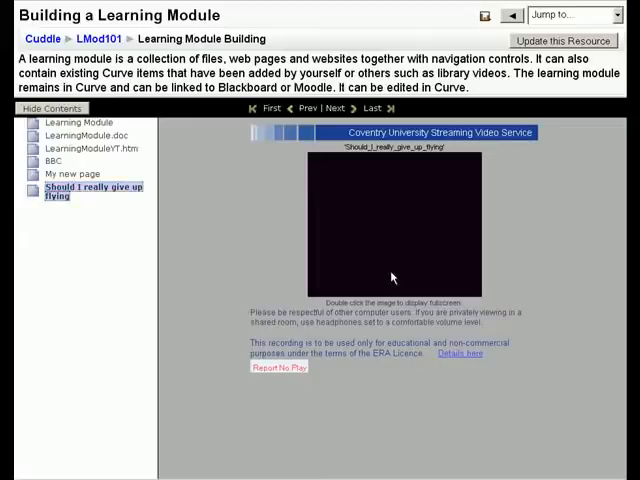
mouse_move(448, 250)
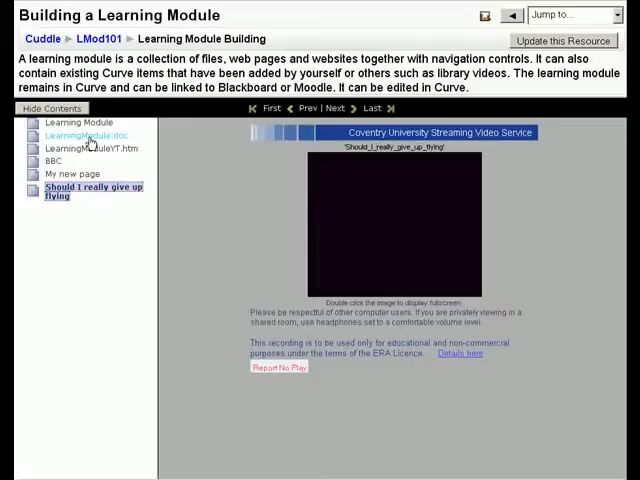
- Open LearningModule.doc from the menu with Microsoft Office Word via the Firefox dialog
left_click(74, 136)
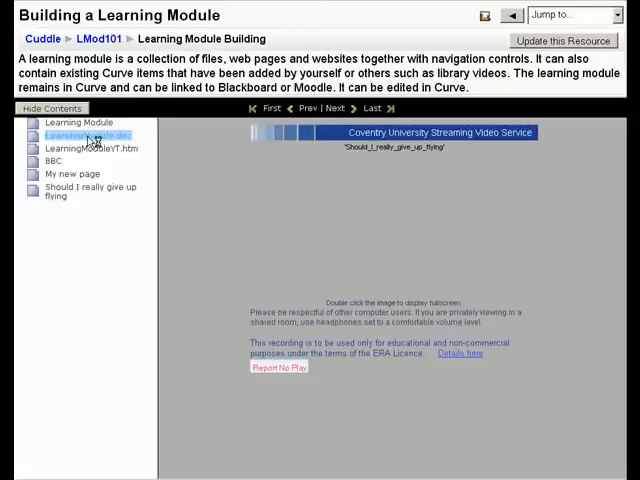
left_click(80, 136)
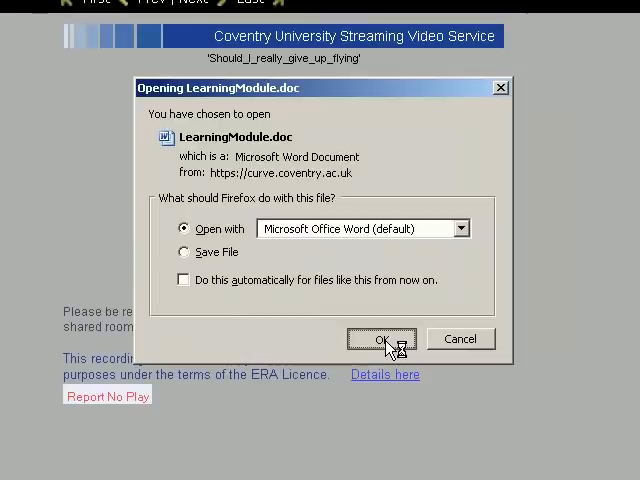
left_click(378, 340)
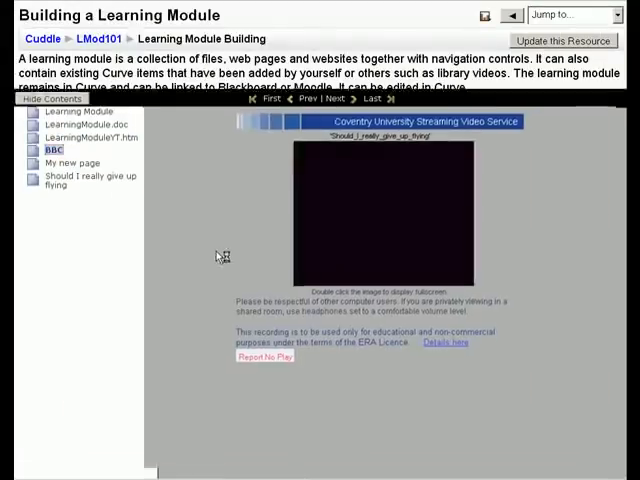
- View the module's BBC link, then return to the LMod101 course page via the breadcrumb
left_click(52, 148)
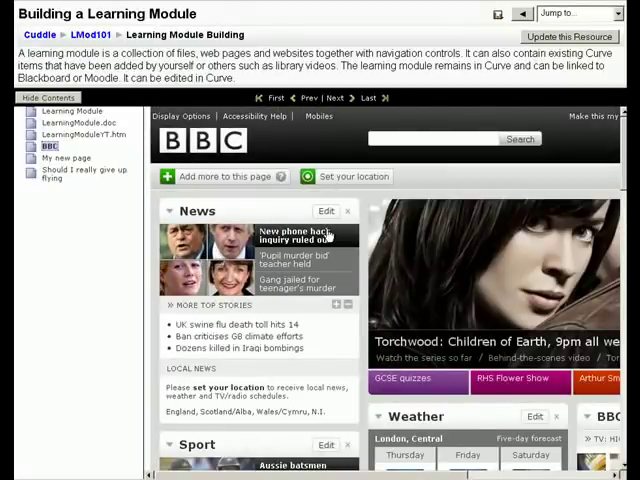
left_click(72, 112)
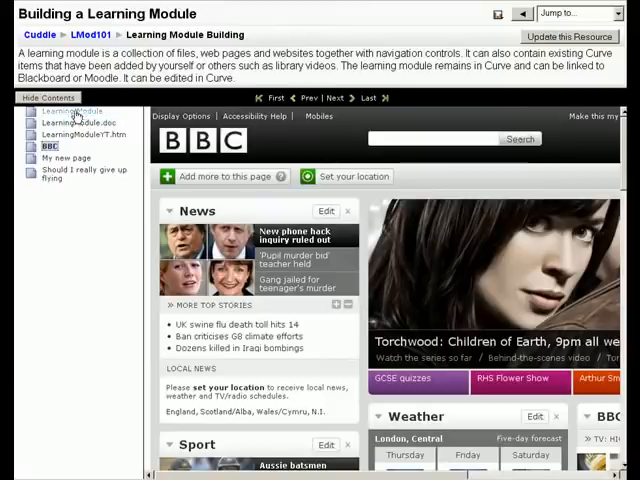
left_click(72, 110)
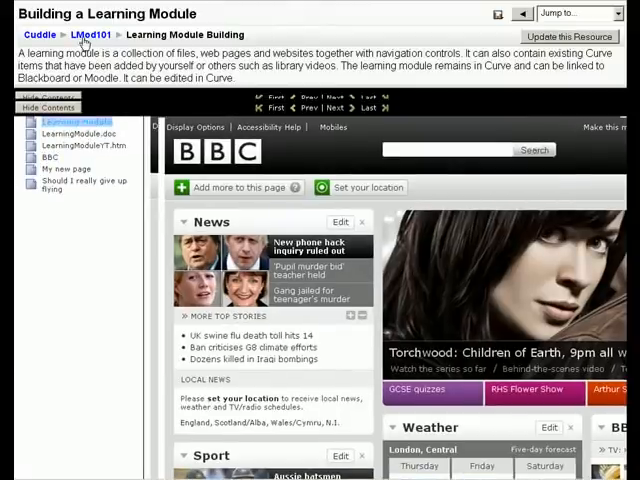
left_click(72, 122)
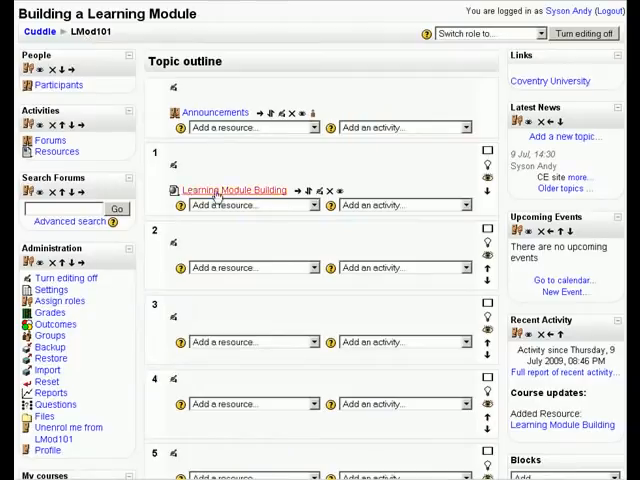
- Turn course editing off and reopen Learning Module Building from topic 1
left_click(584, 32)
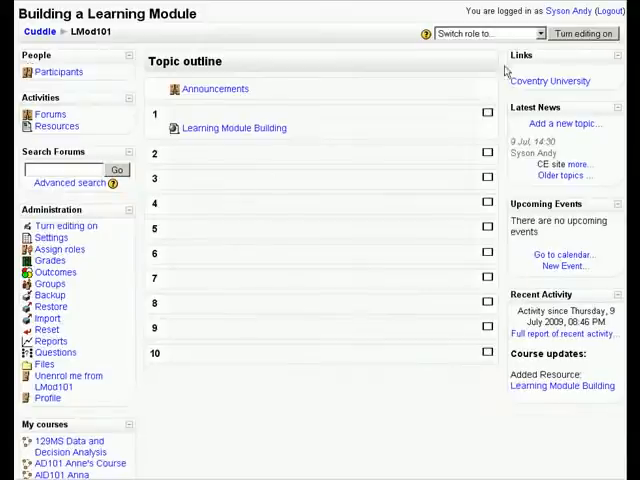
left_click(232, 128)
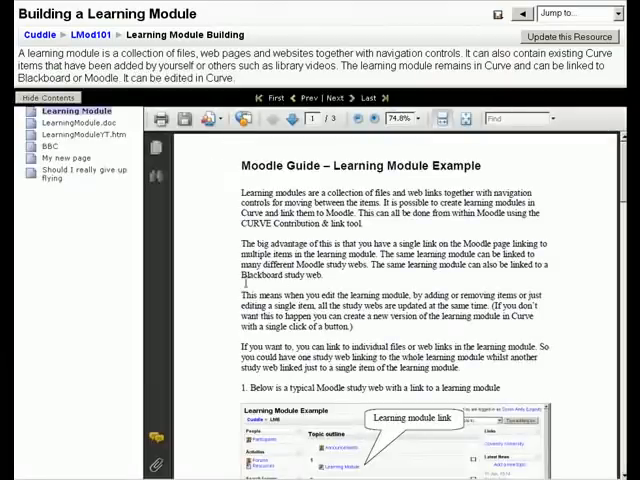